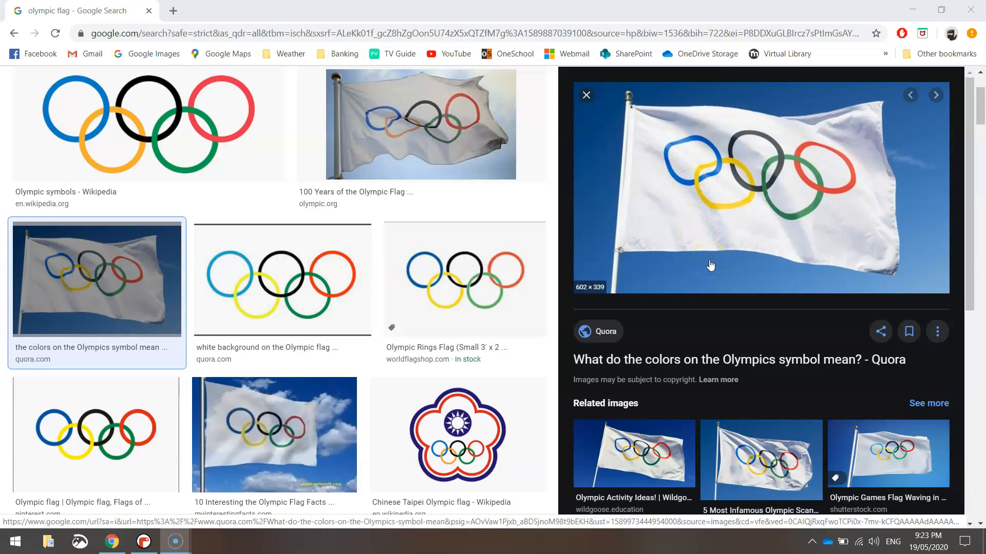
- Preview the Quora Olympic rings image with a white background
click(282, 279)
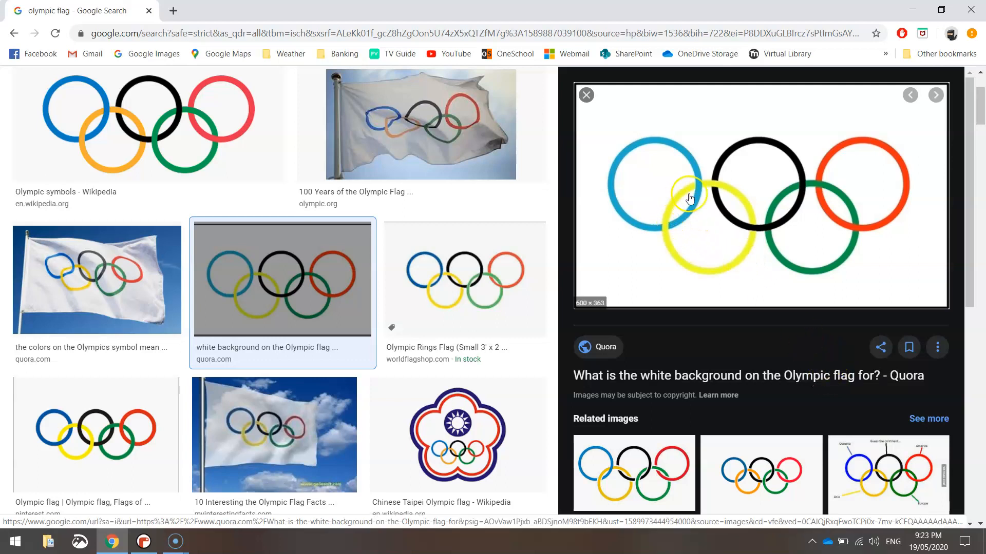
mouse_move(880, 259)
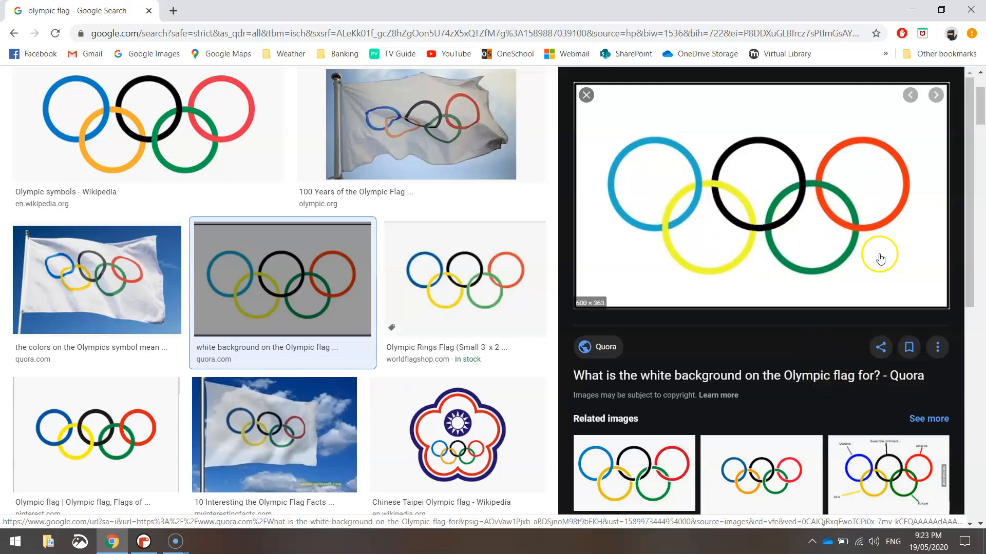
mouse_move(874, 281)
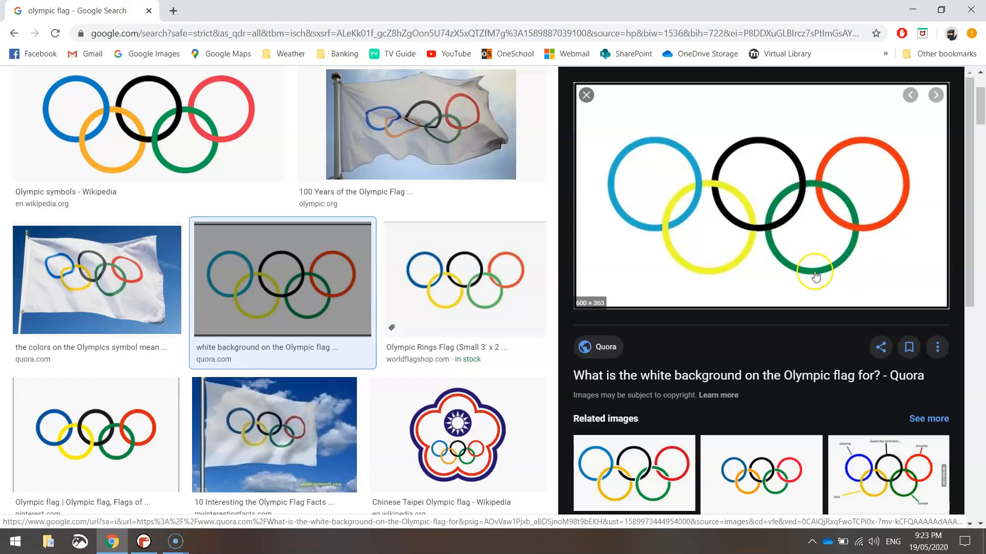
- Start the script with 'from turtle import *' and speed(0)
click(143, 541)
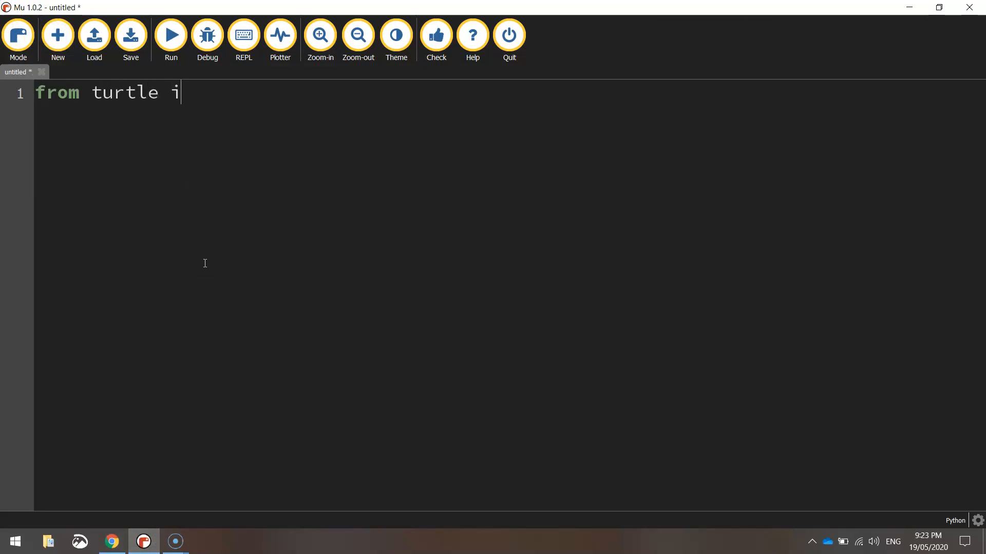
text(mport *)
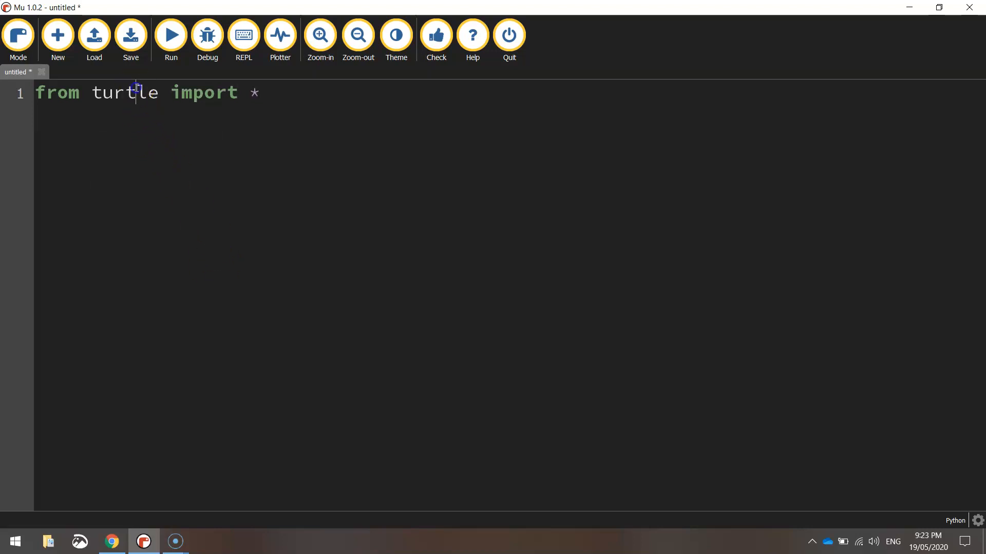
mouse_move(326, 104)
text(s)
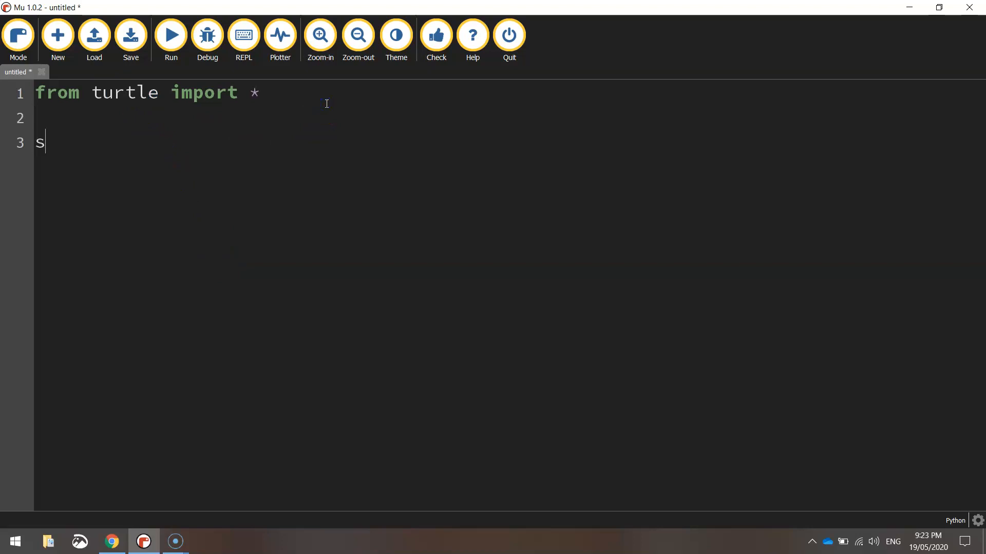
text(peed(0))
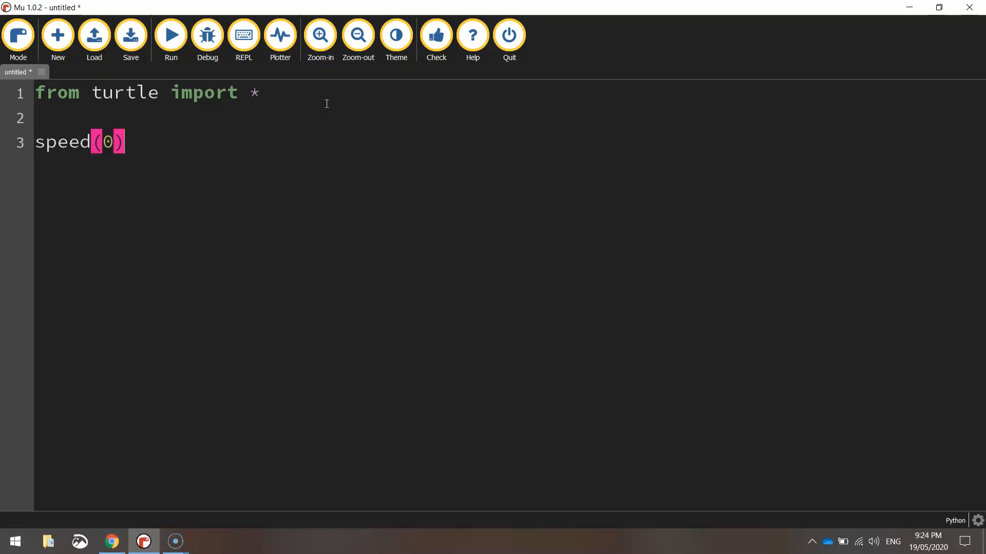
key(enter)
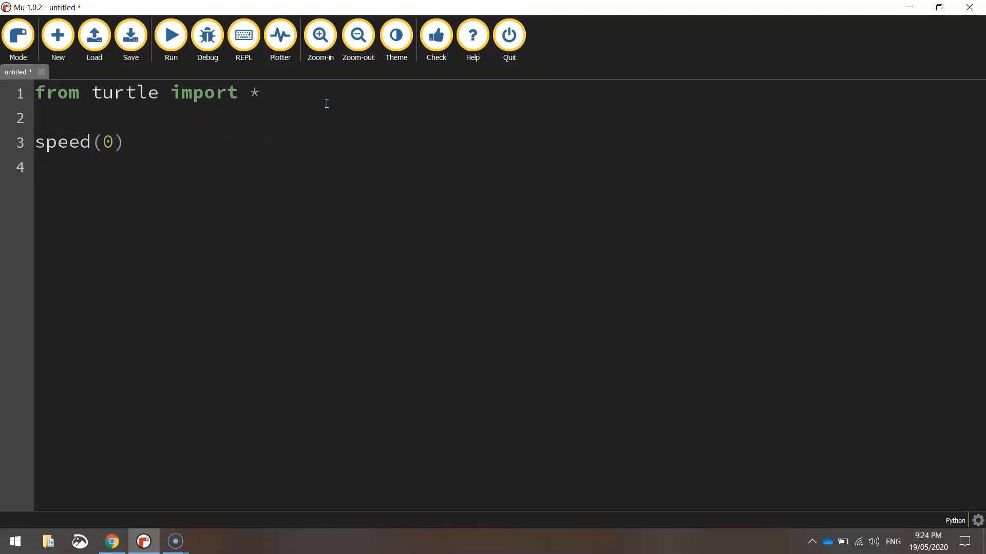
- Add setup(800, 500) and pensize(12) lines
text(setui)
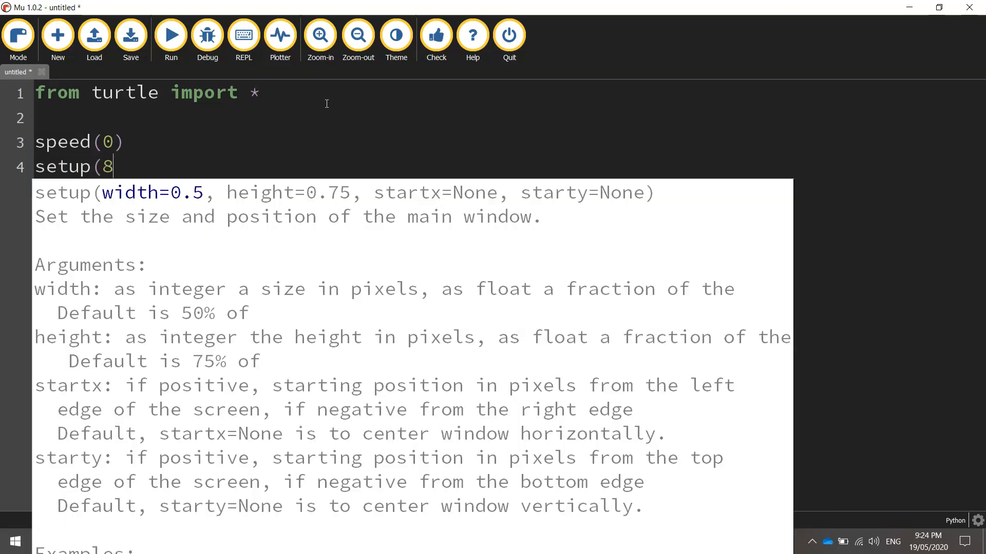
text(00, 54)
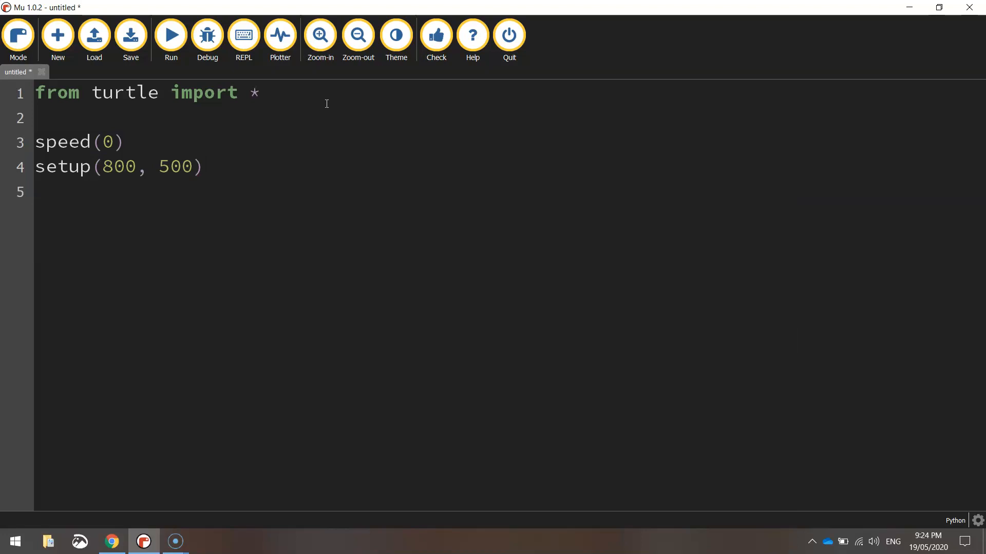
text(pensize)
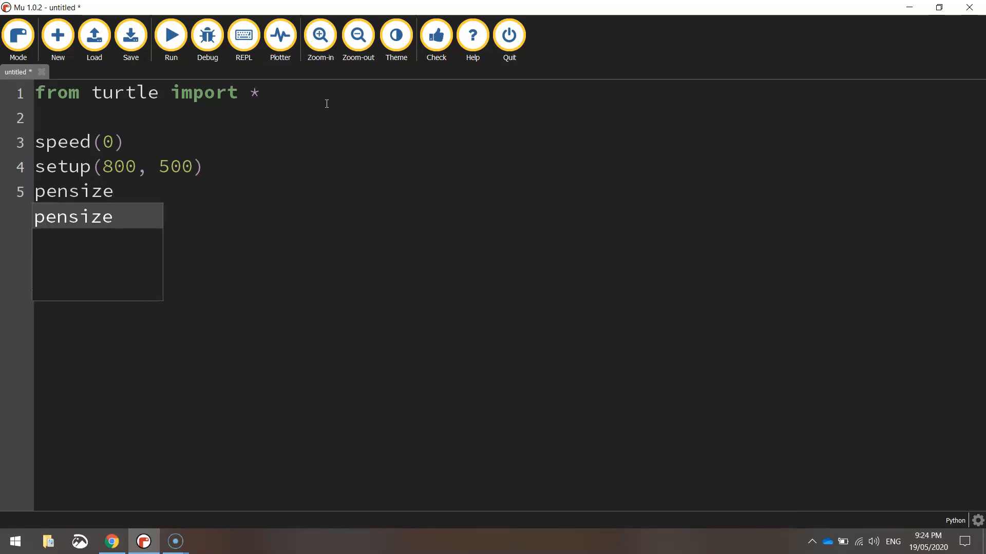
text(()
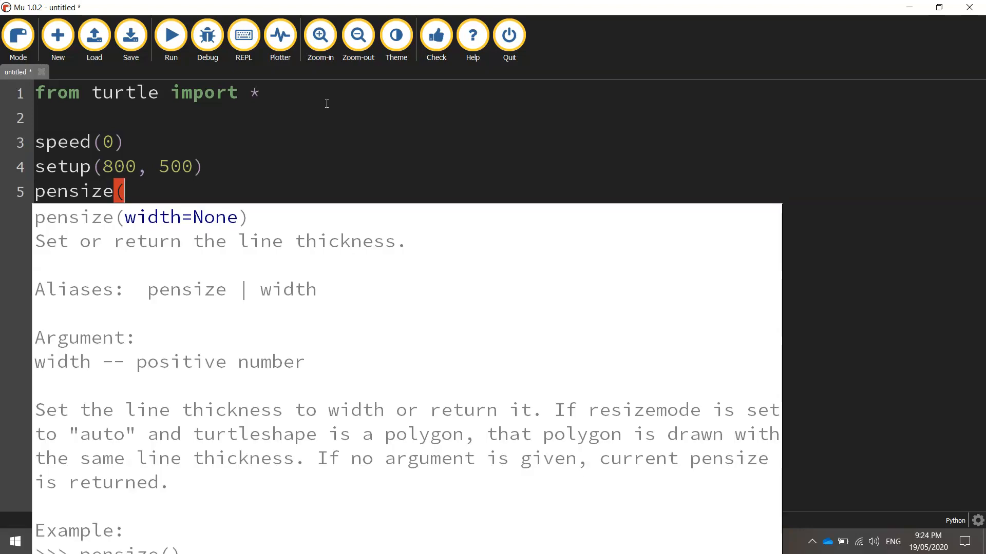
text(12)
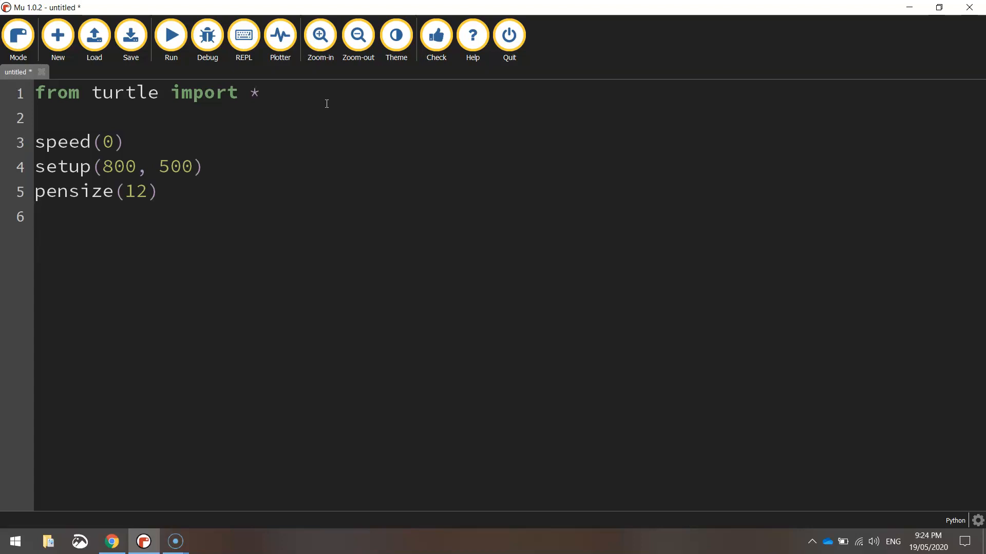
- Add a '# Black Ring' section with pencolor("black") and circle(80)
click(111, 542)
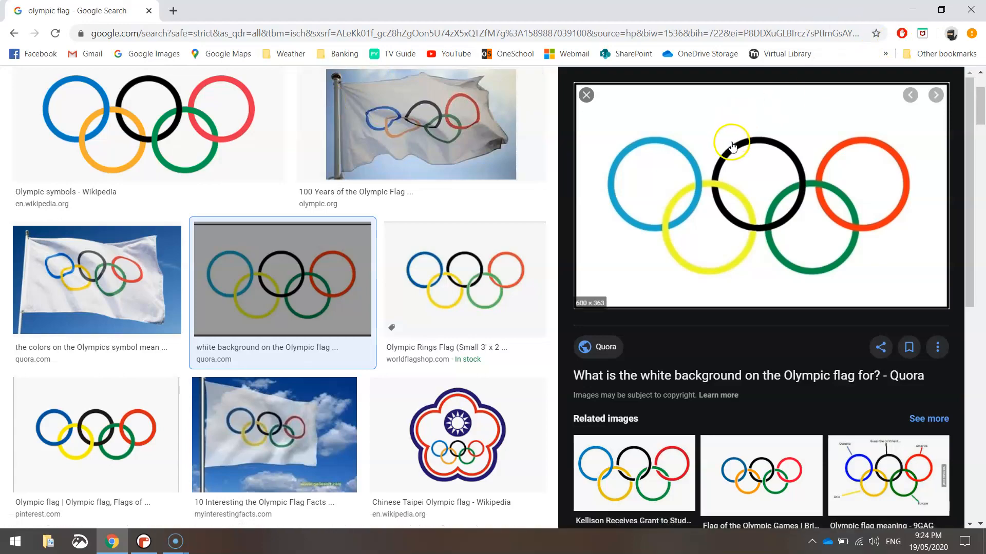
click(143, 541)
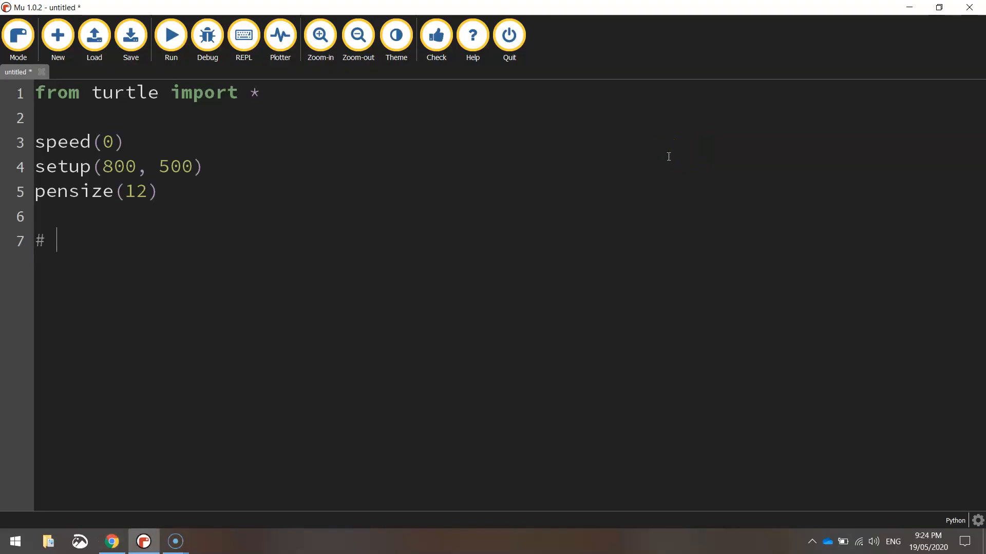
text(Black Ring)
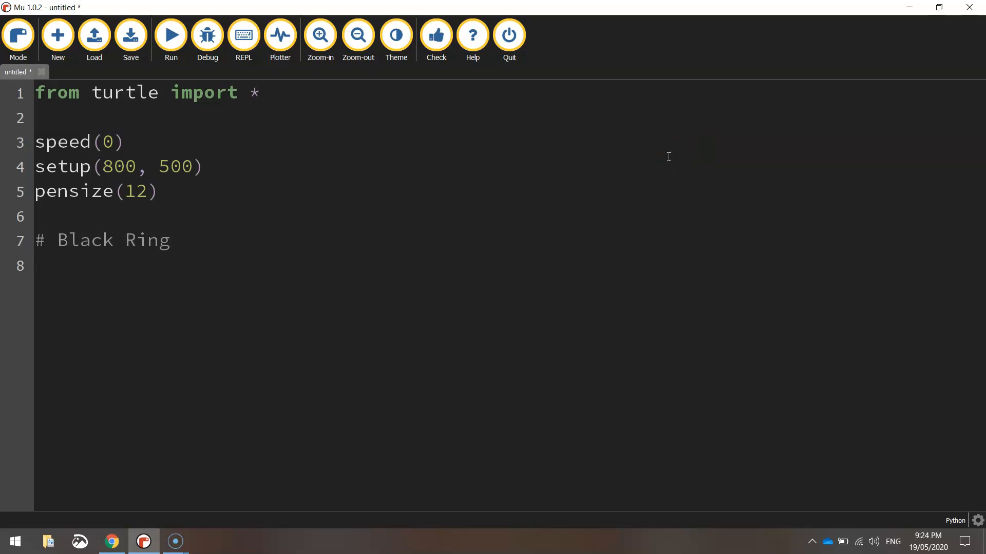
text(pencolor("black)
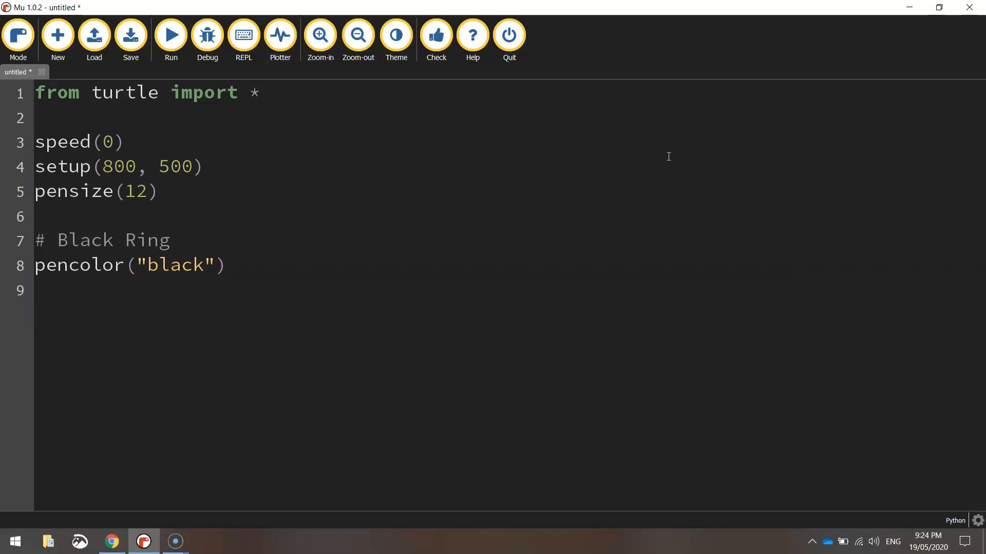
text(circle()80))
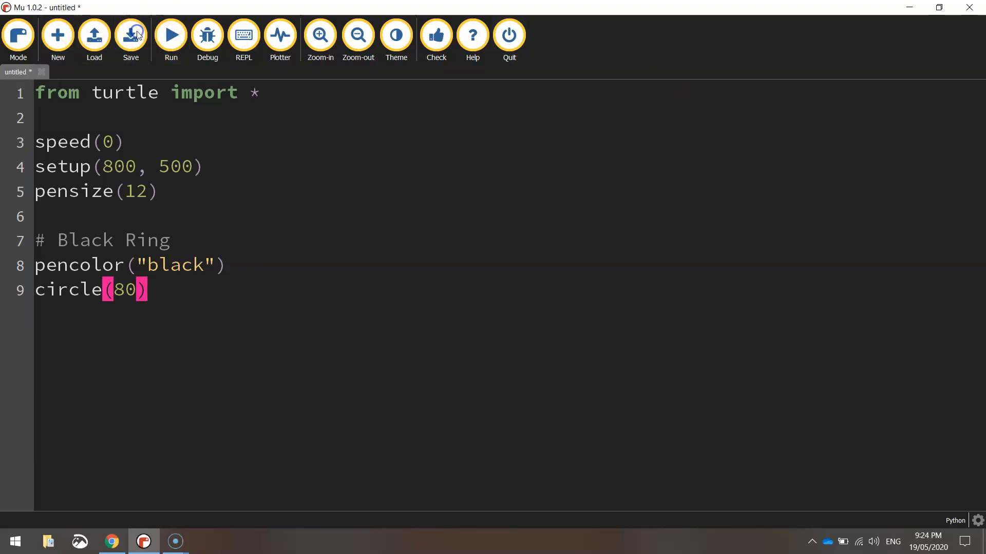
- Save the script as Olympic Flag.py
click(130, 34)
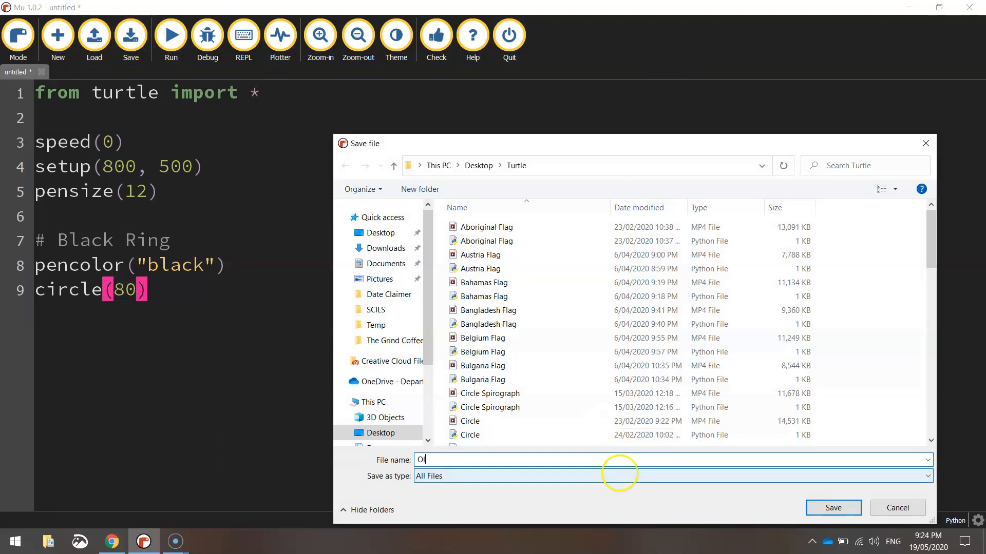
text(lympic)
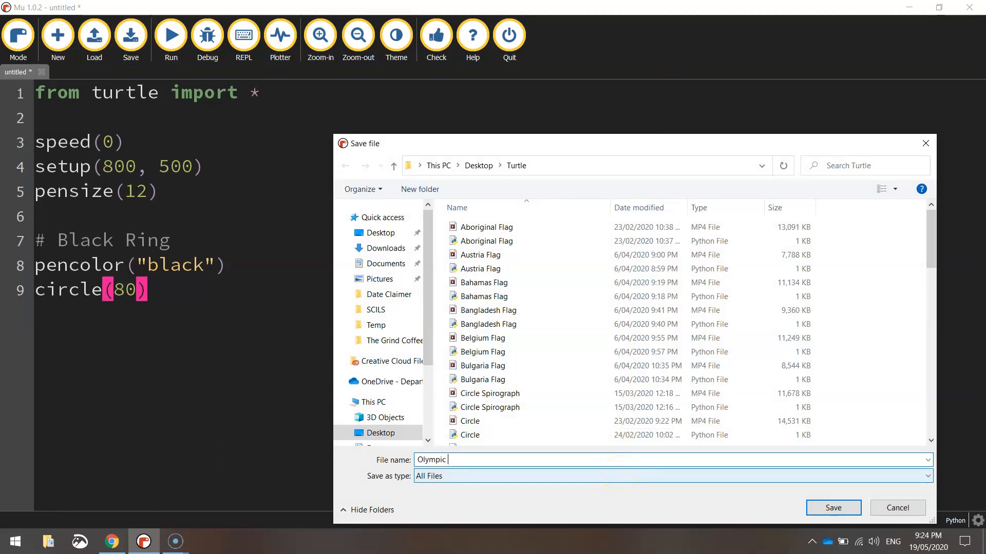
click(832, 508)
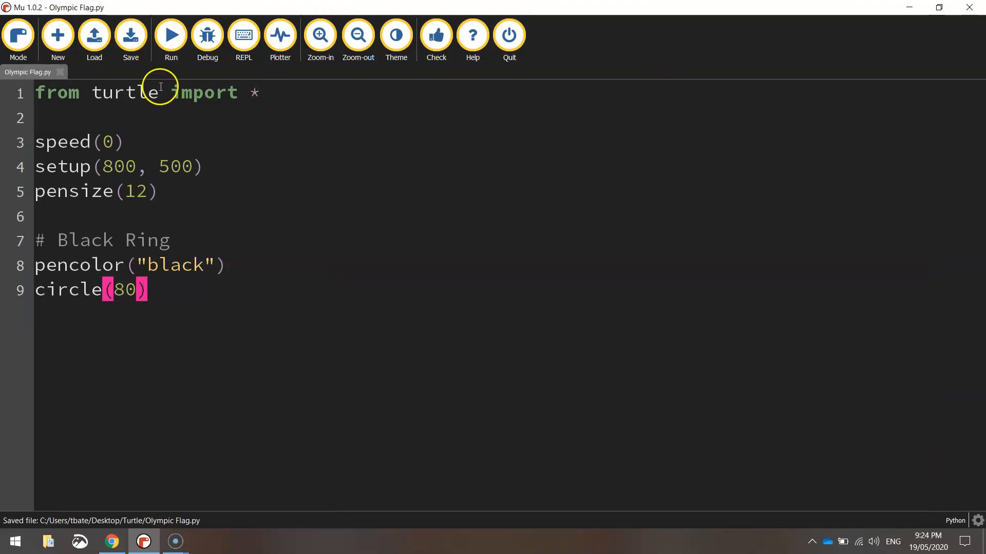
- Run the script to draw the black ring and begin a new comment line
click(170, 34)
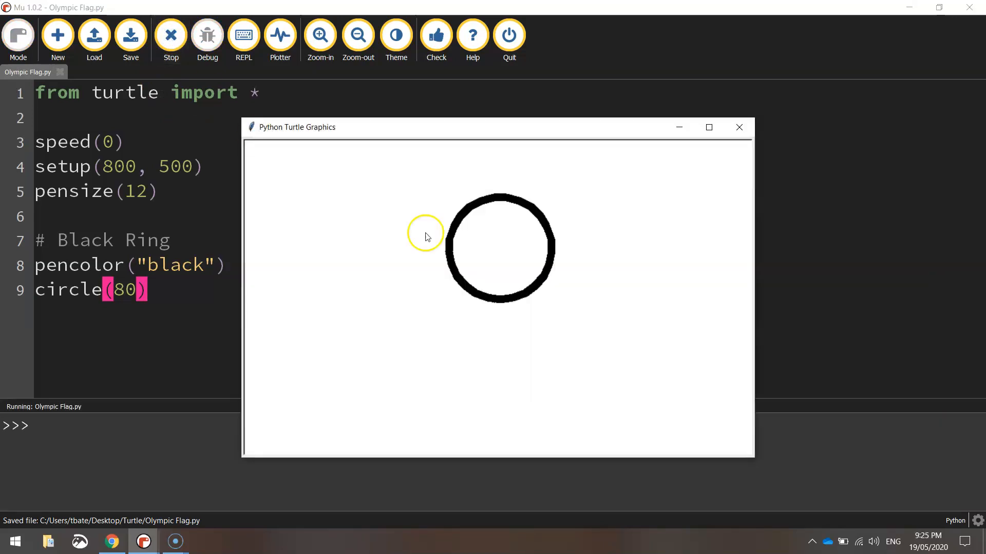
mouse_move(521, 283)
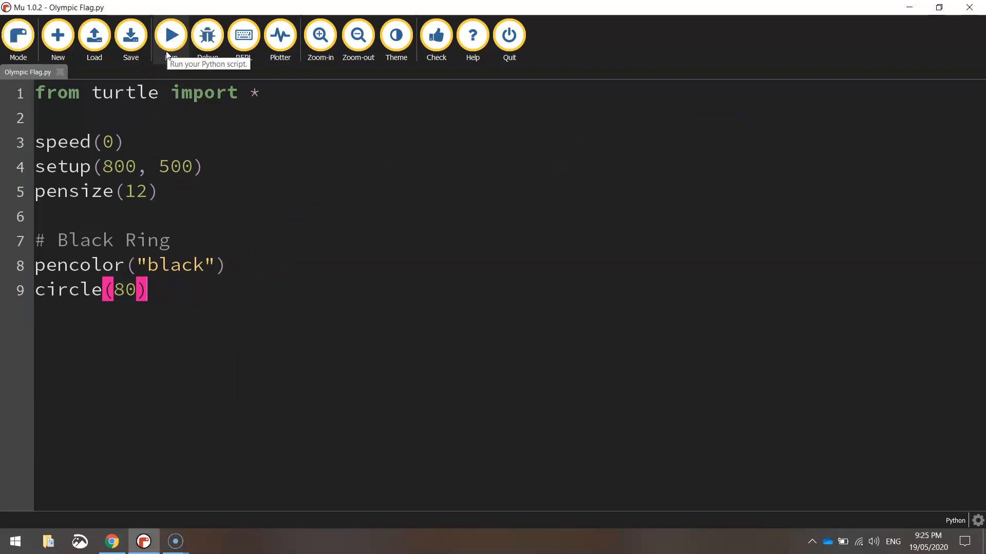
key(enter)
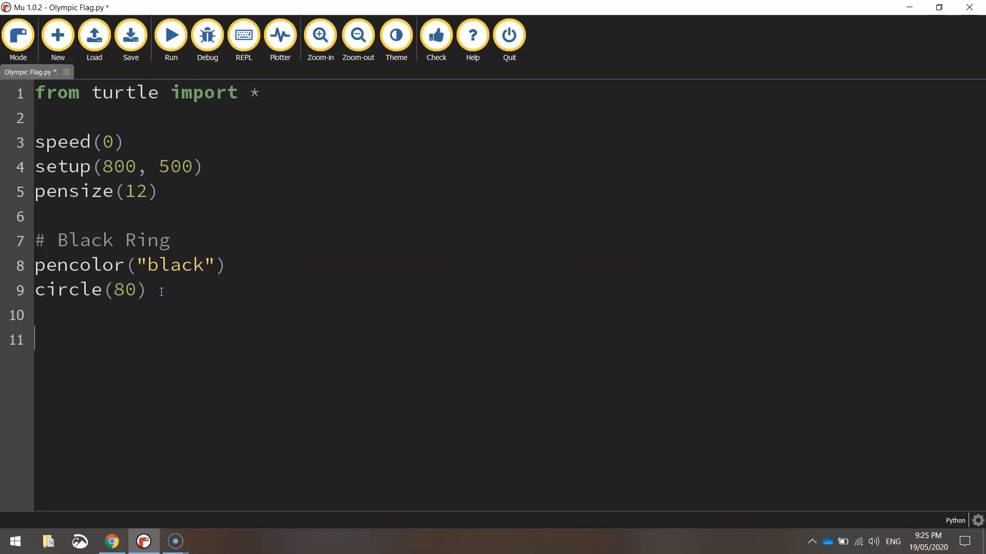
text(# Bl)
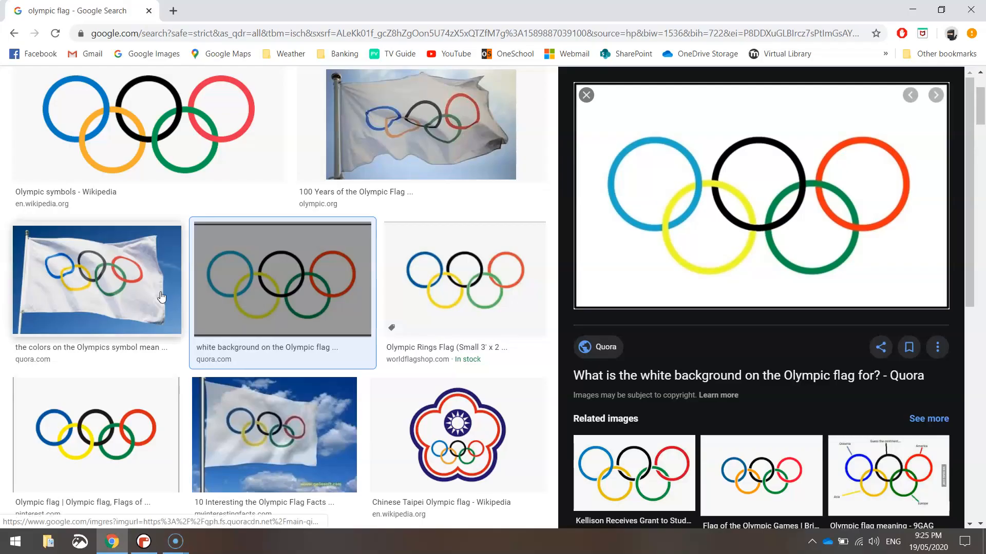
- Add a Blue Ring block with penup() and goto(-200, 0)
click(143, 541)
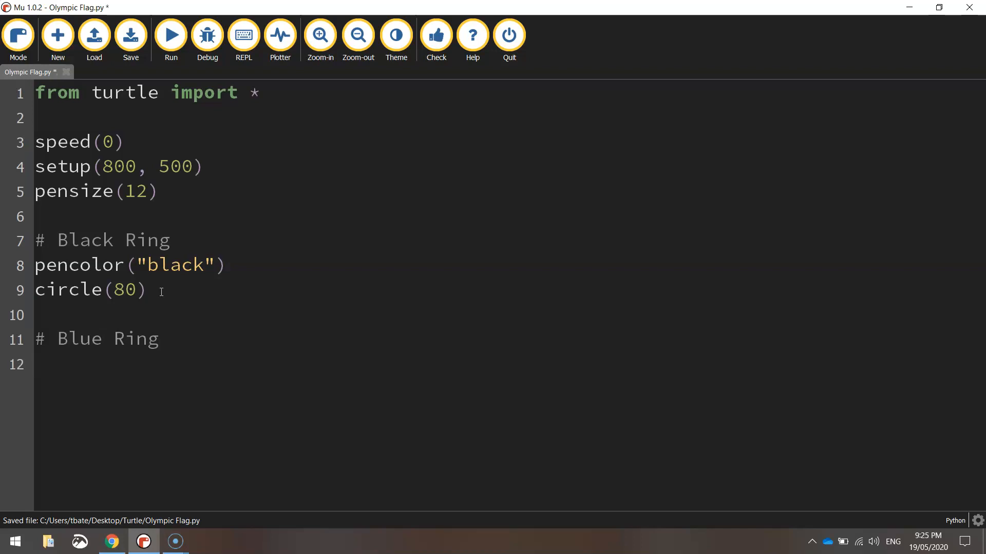
text(penu)
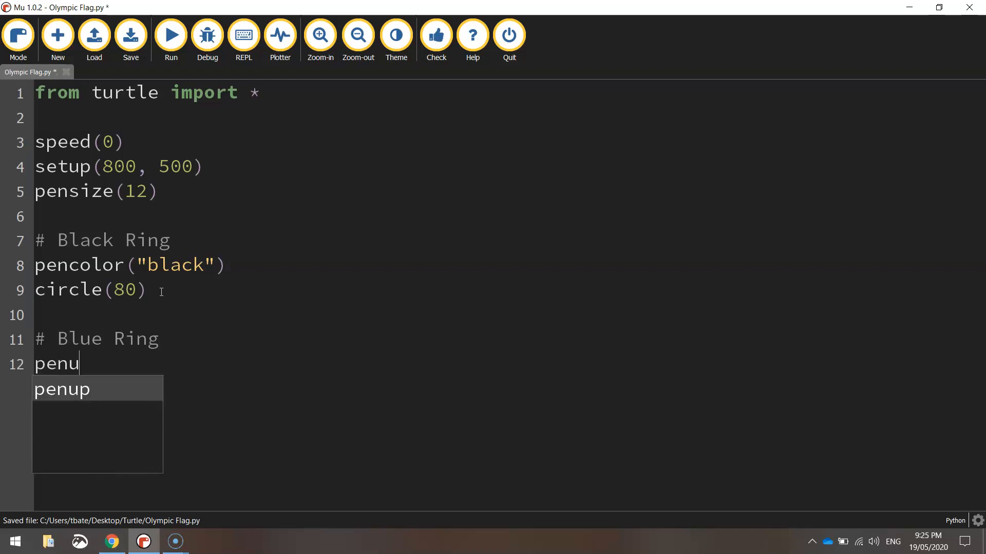
text(p())
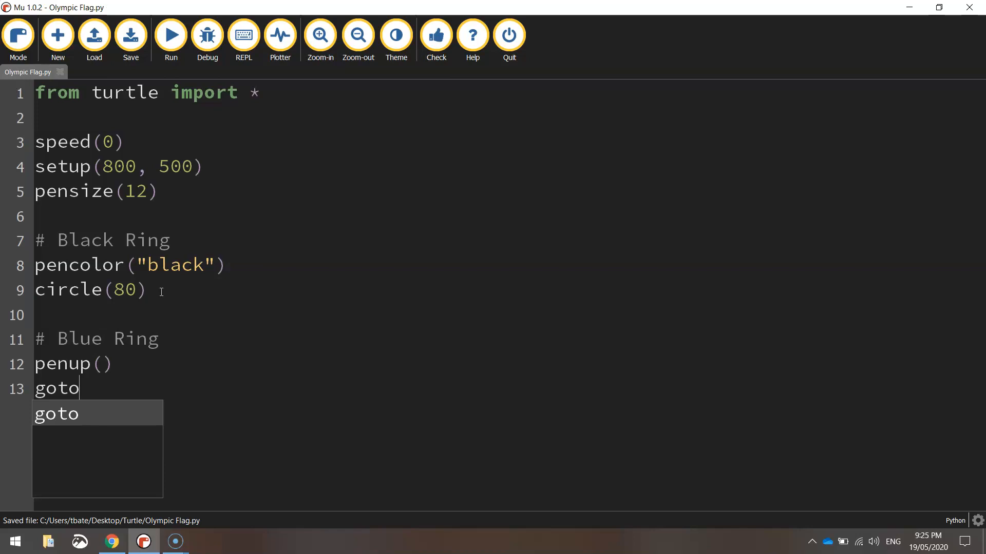
text((-)
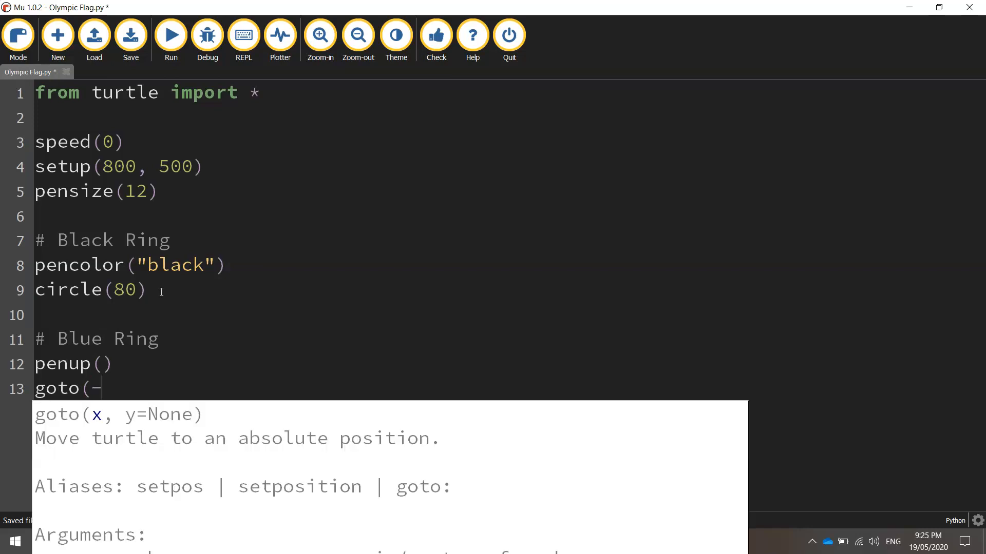
text(200)
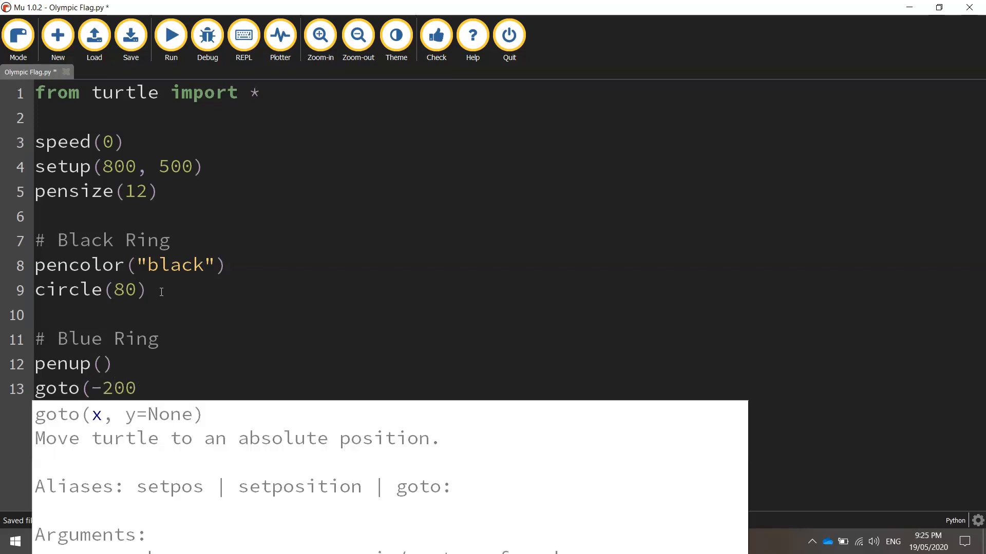
text(, 0))
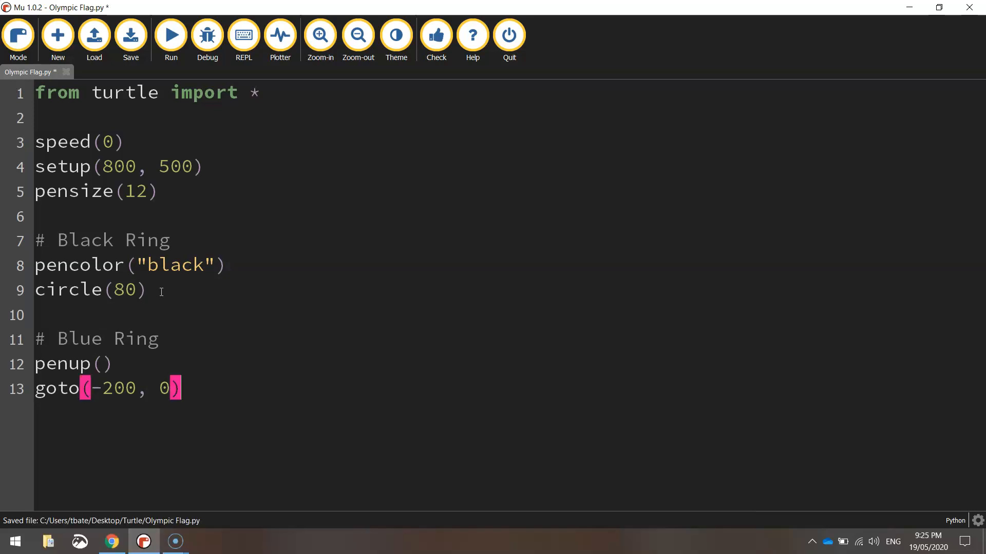
- Add pendown() via autocomplete and begin a blue pencolor line
key(enter)
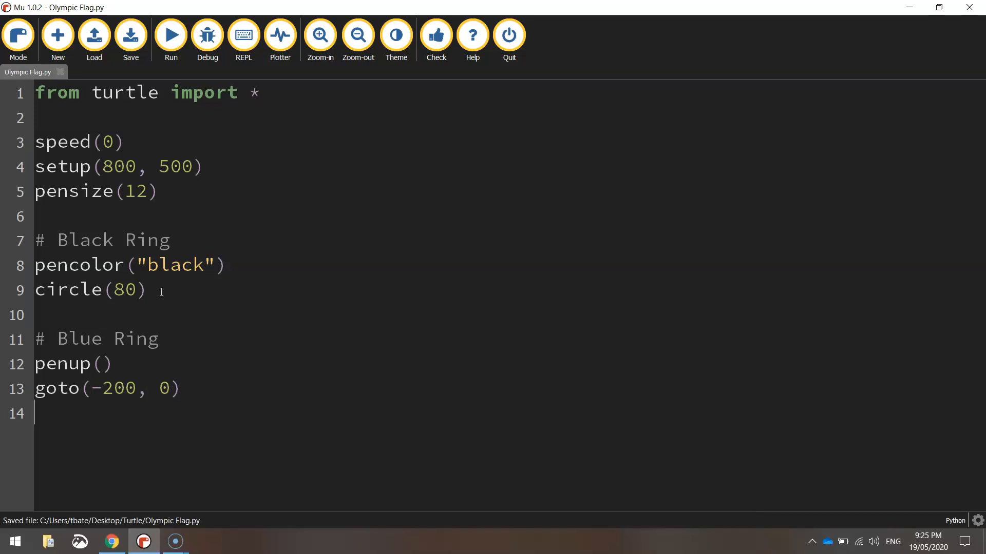
text(pen)
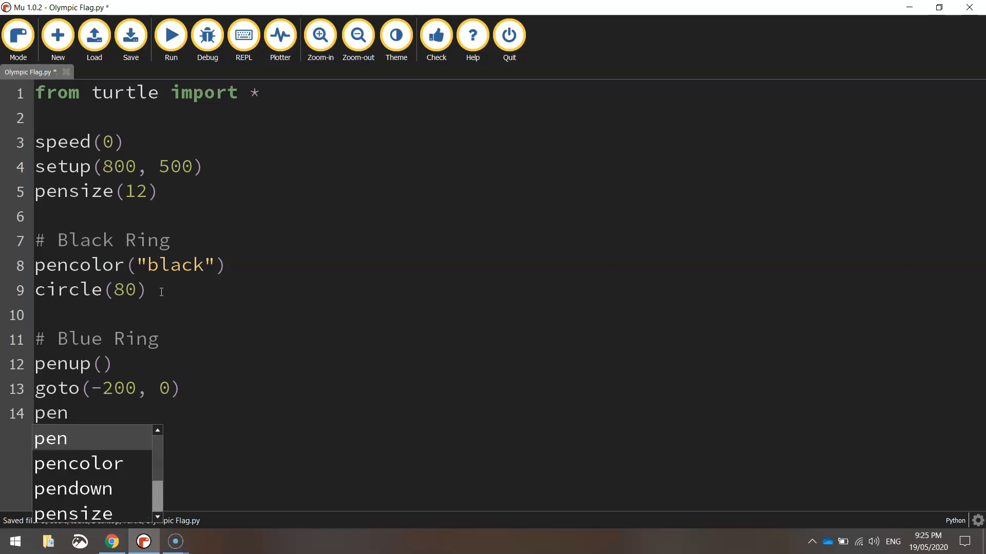
click(73, 488)
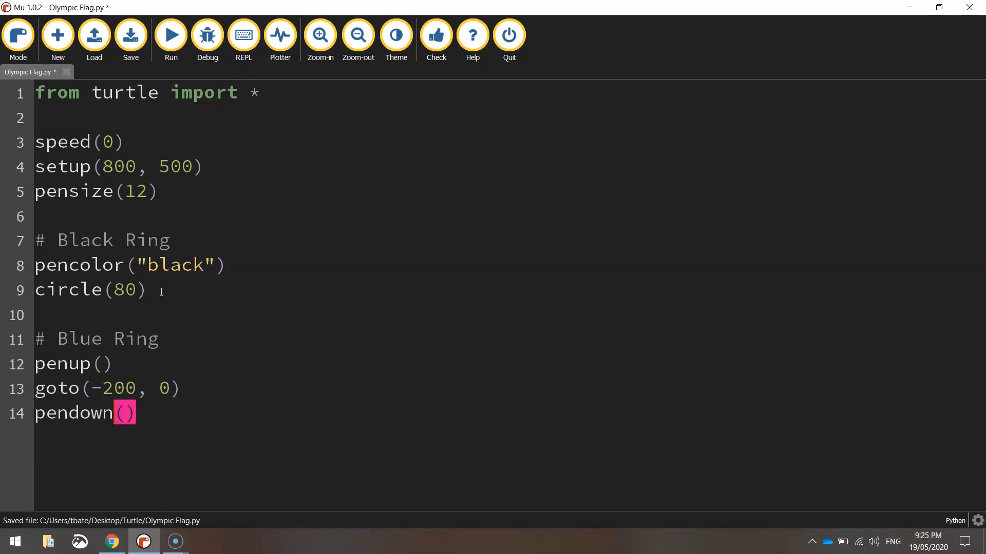
key(enter)
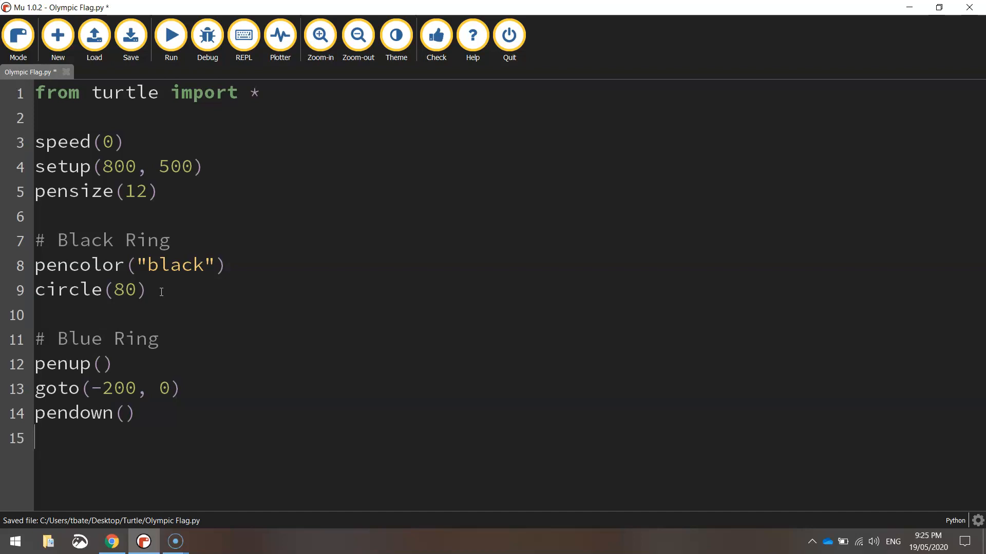
text(pencolou)
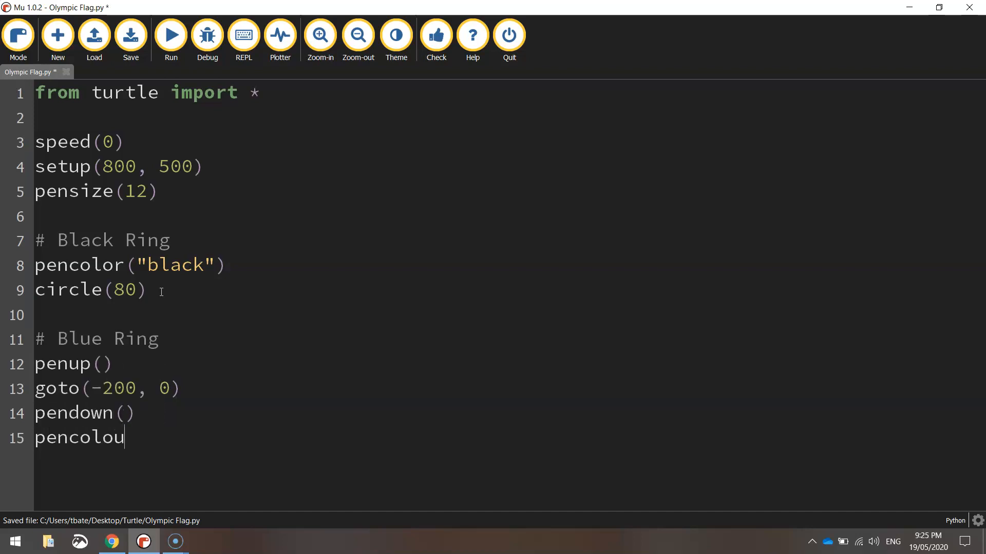
text(r("bl)
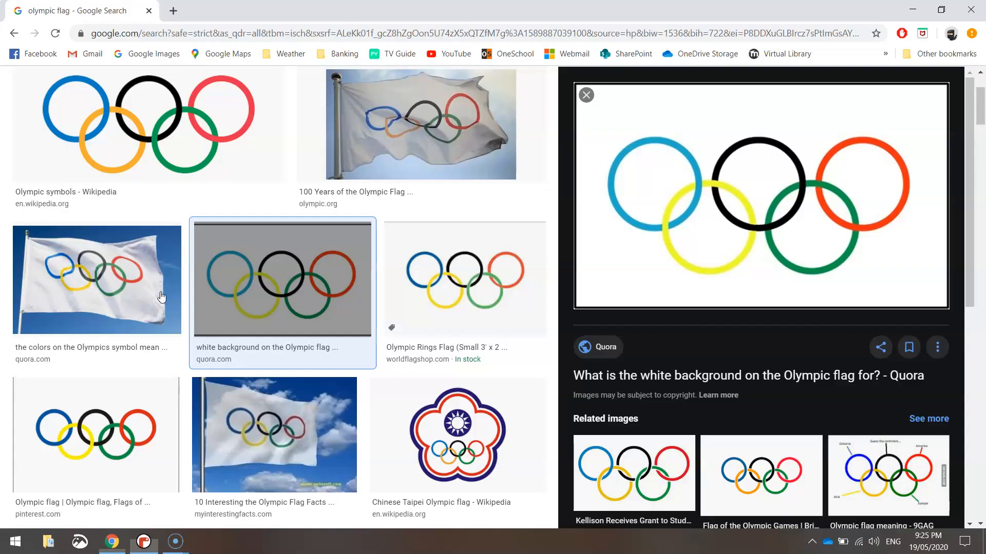
mouse_move(474, 232)
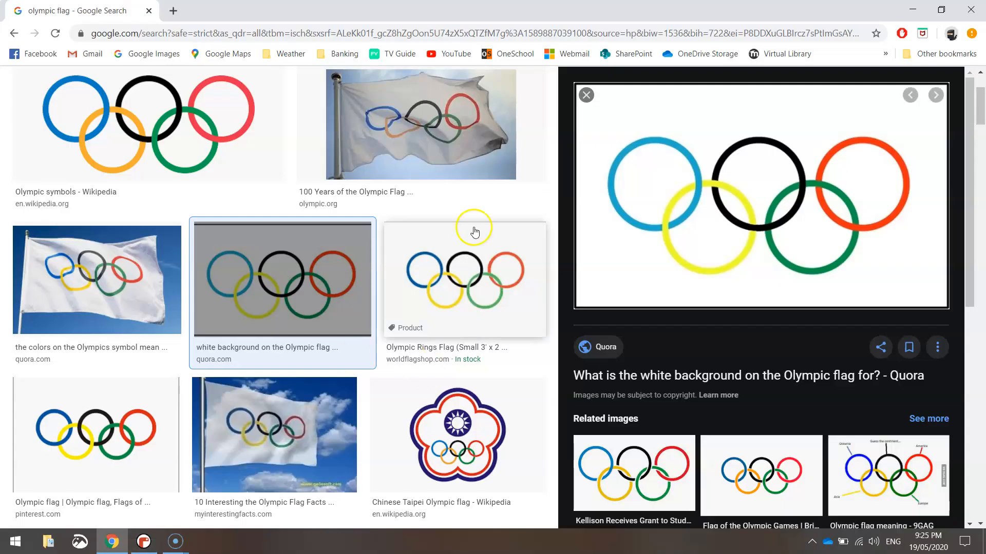
mouse_move(78, 123)
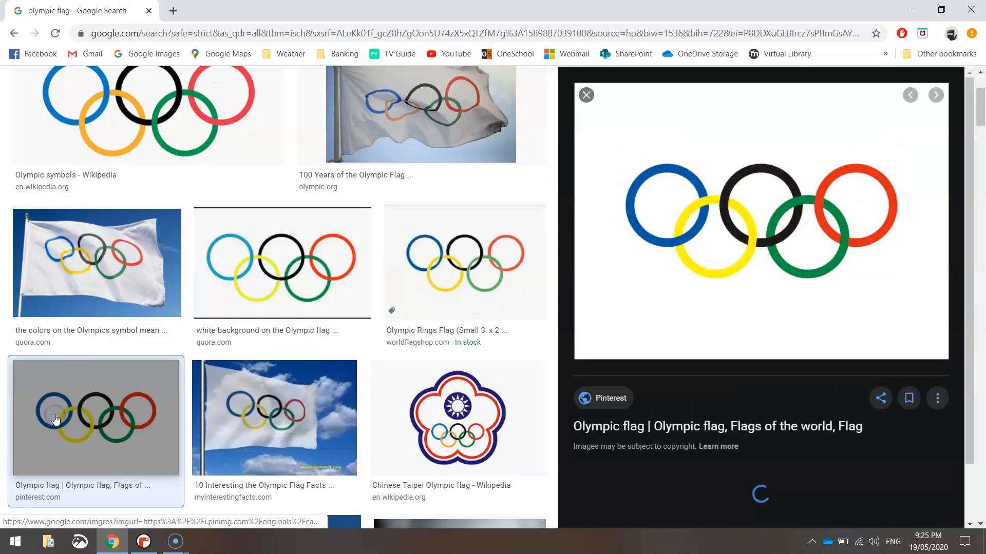
- Preview a Pinterest flag image, then return to the white-background rings reference
click(282, 263)
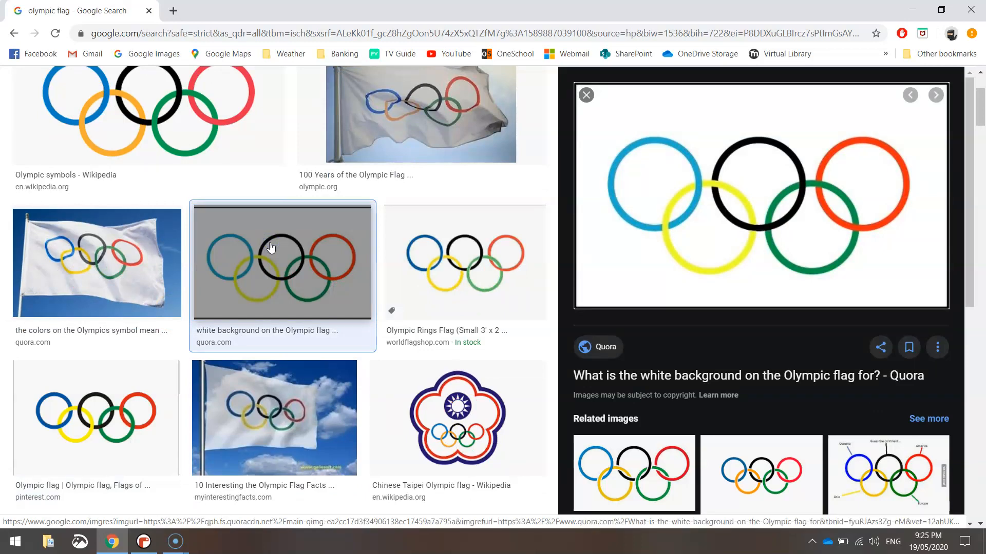
click(144, 541)
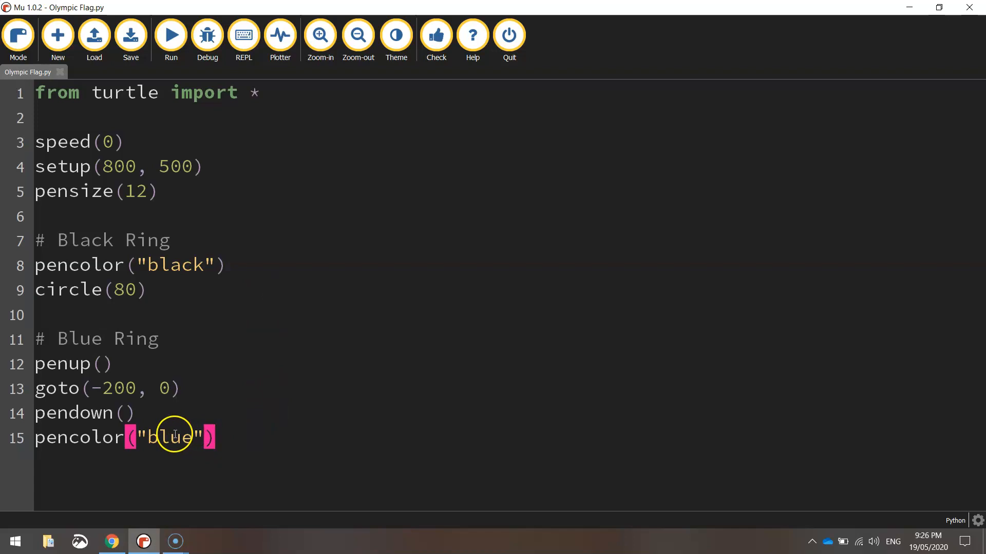
mouse_move(222, 436)
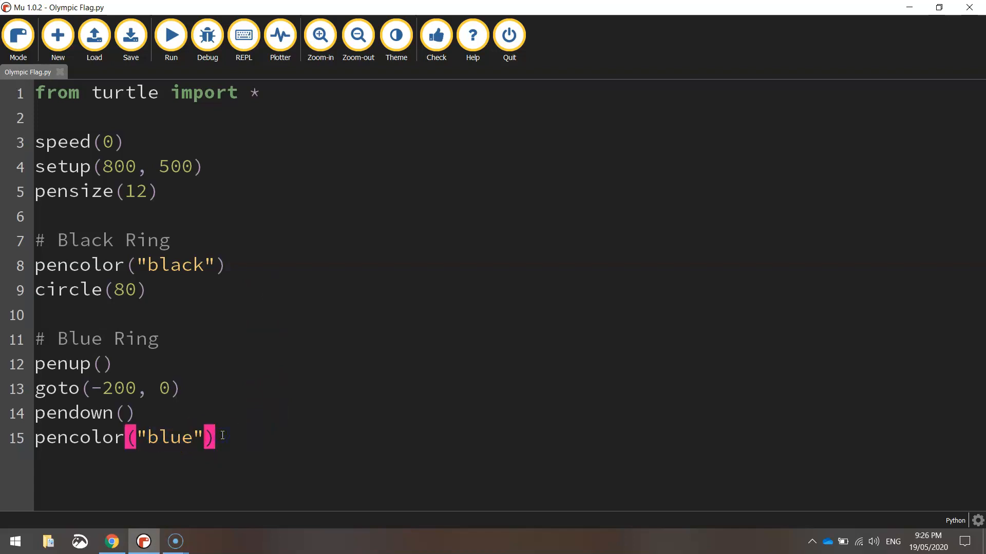
- Finish the blue ring with circle(80) and save the script
text(c)
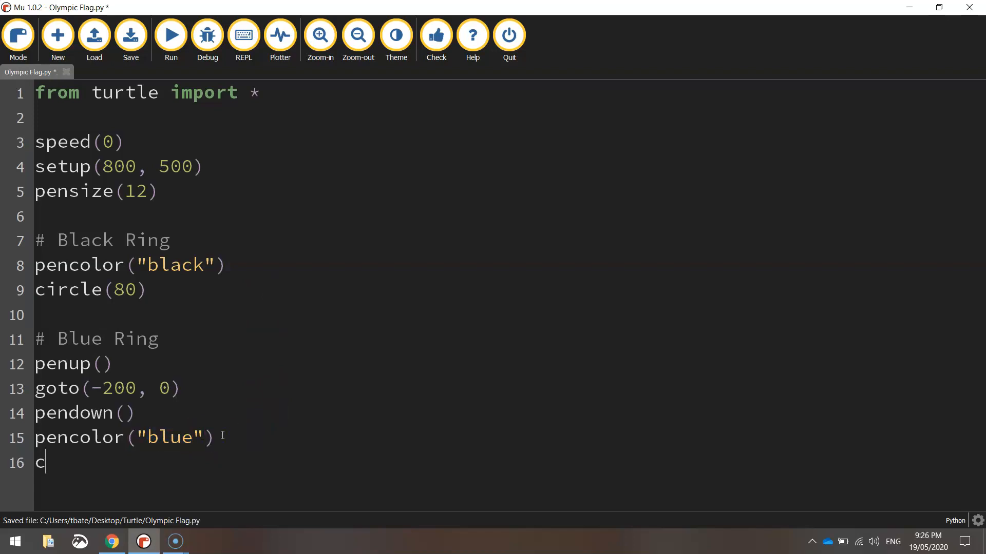
text(ircle(80)
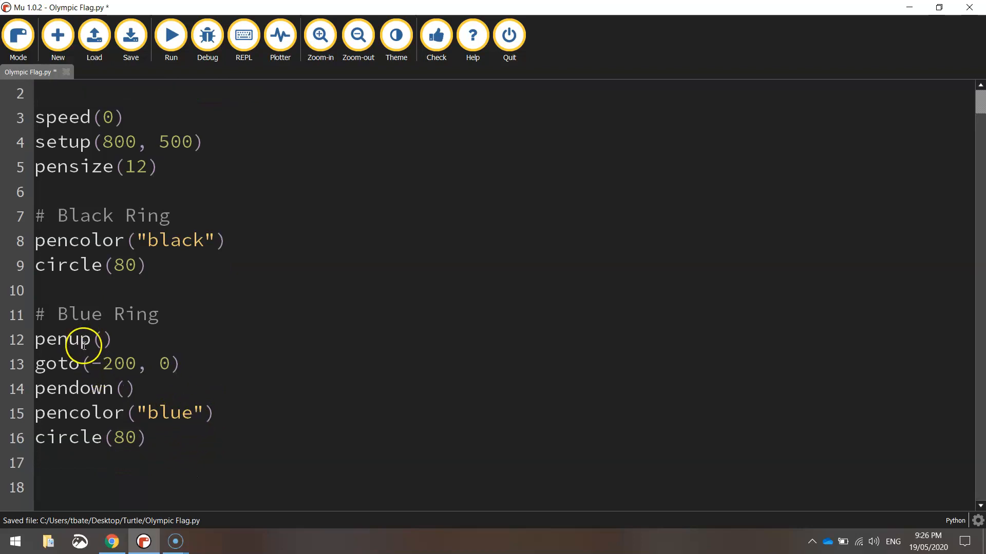
click(130, 34)
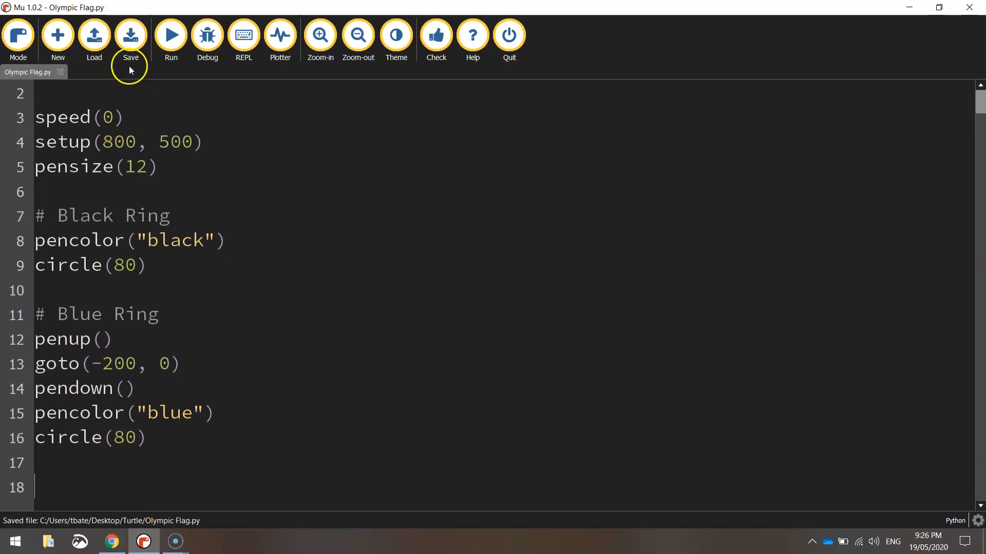
click(170, 34)
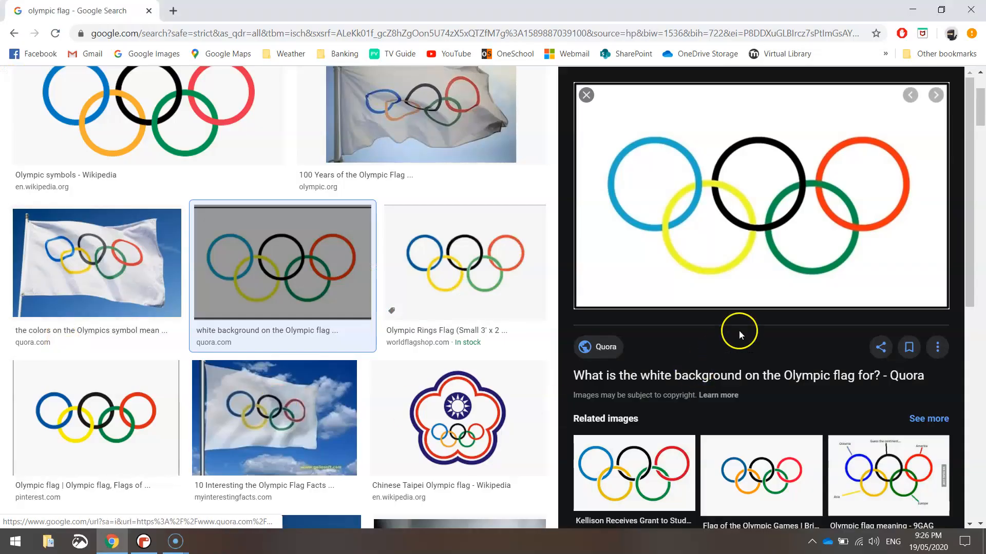
click(142, 541)
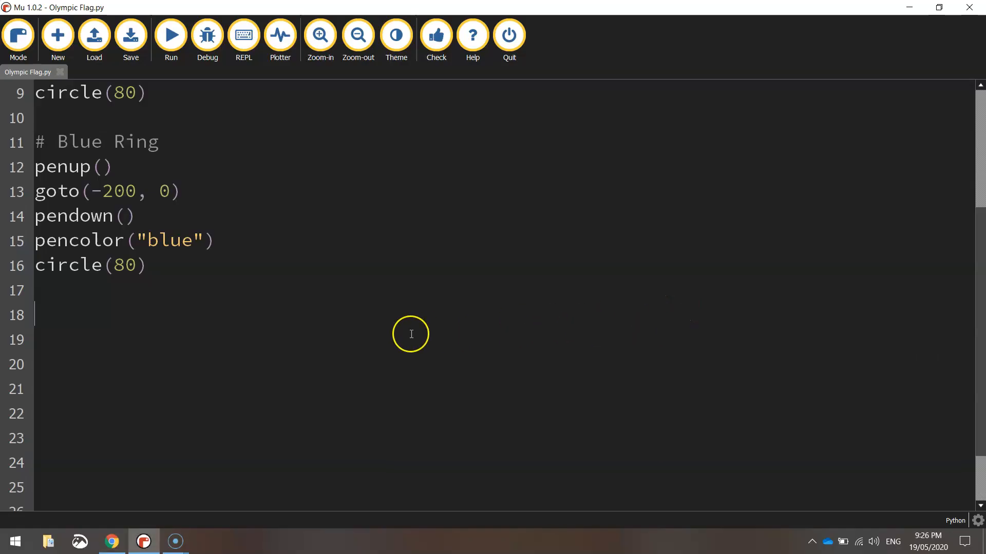
- Add a Red Ring block: penup, goto(200, 0), pendown, pencolor("red"), circle(80)
text(# Red Ring)
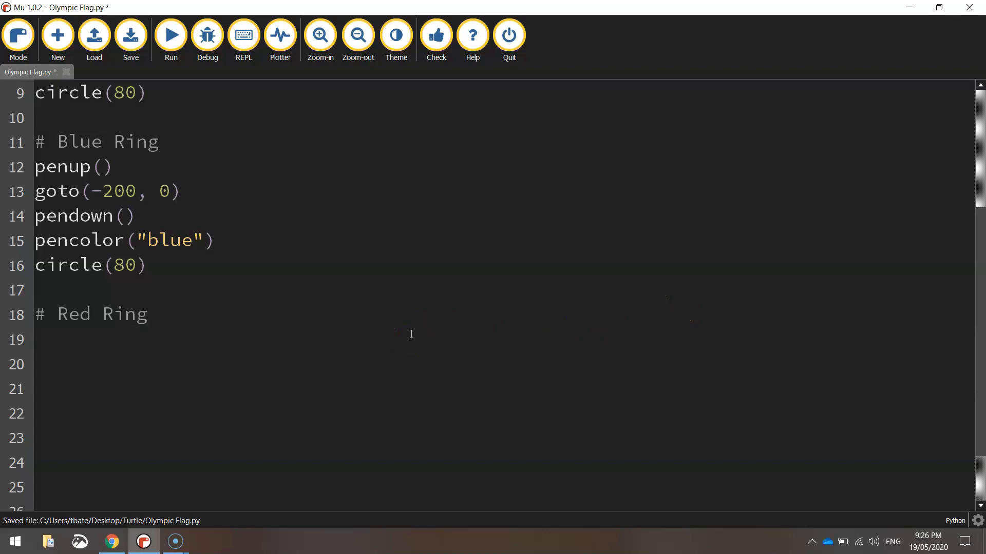
text(penup()
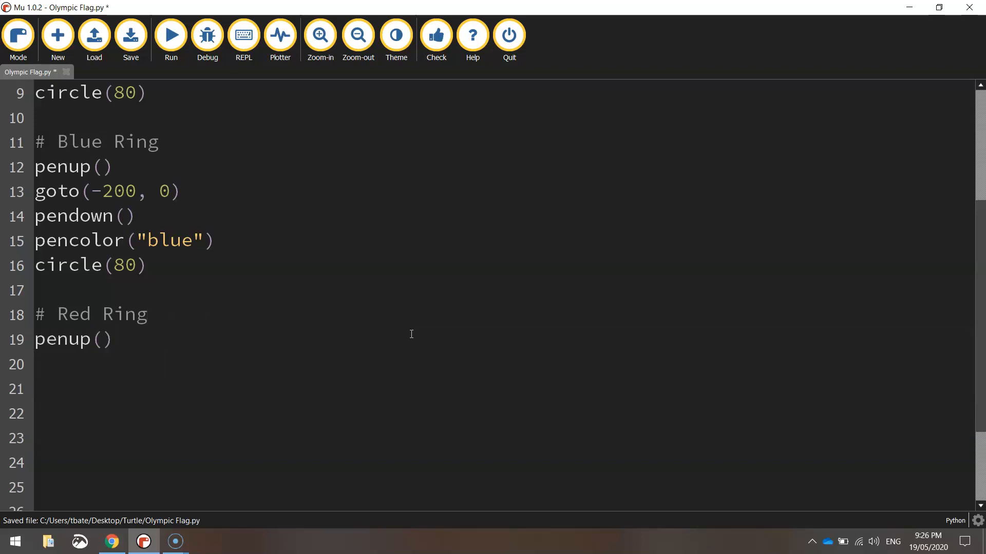
text(got)
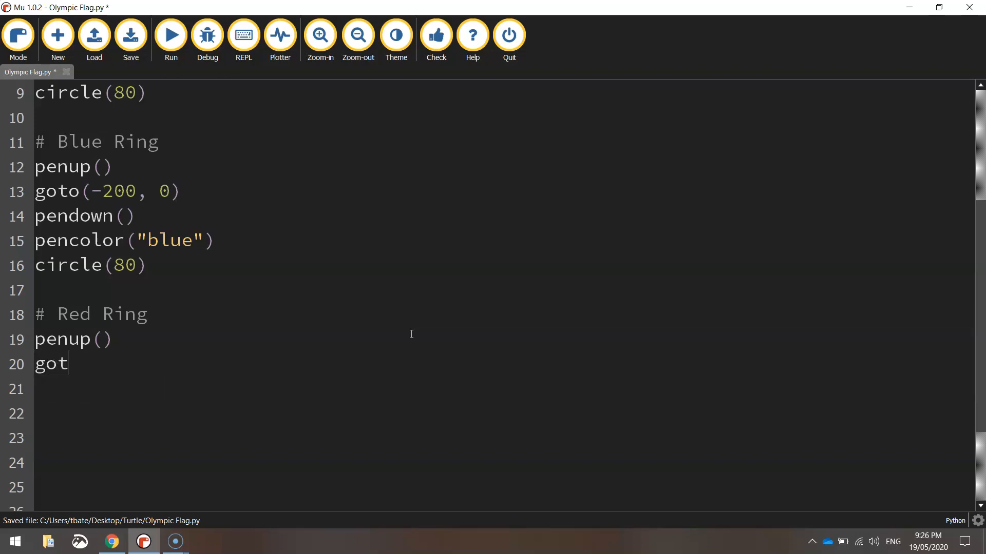
text(o(200, 0)
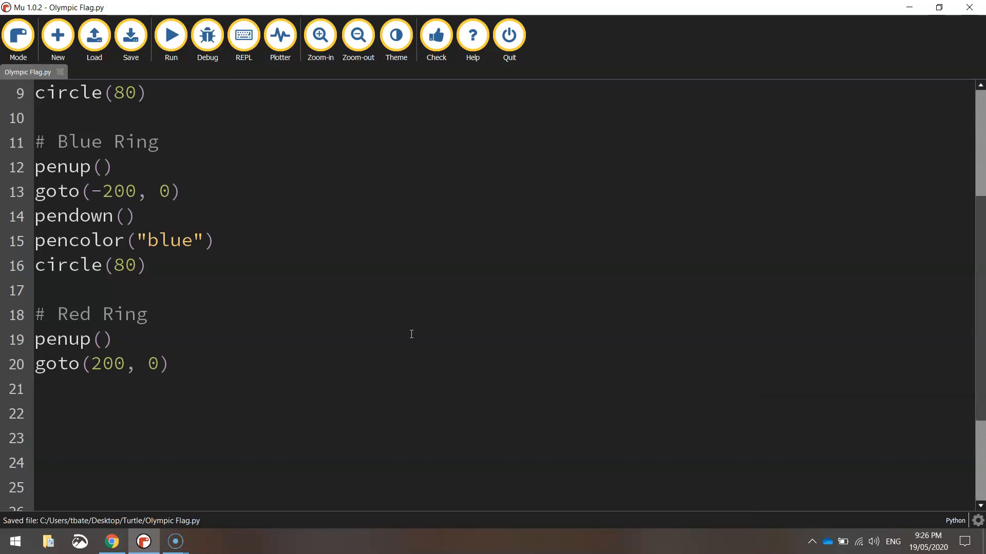
text(pendown()
text(;p)
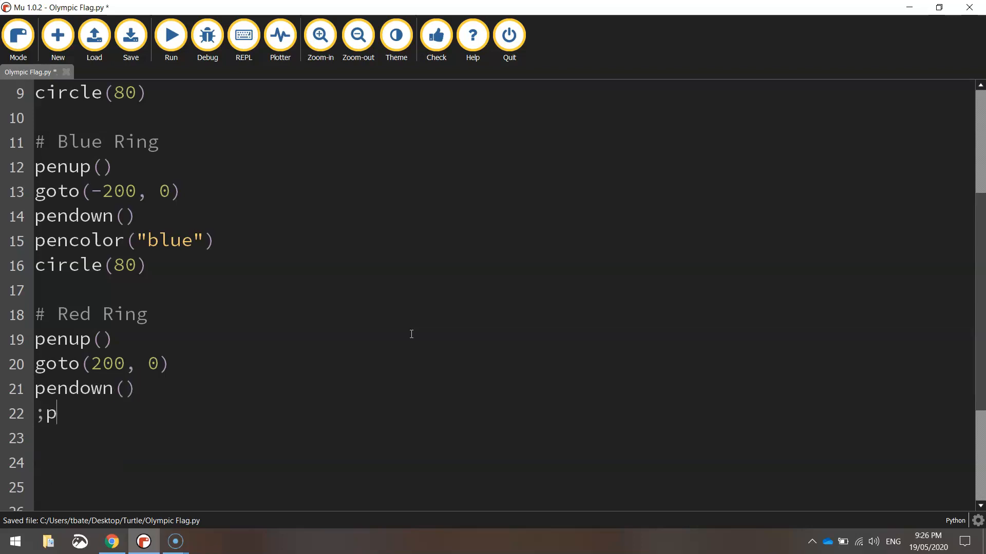
text(en)
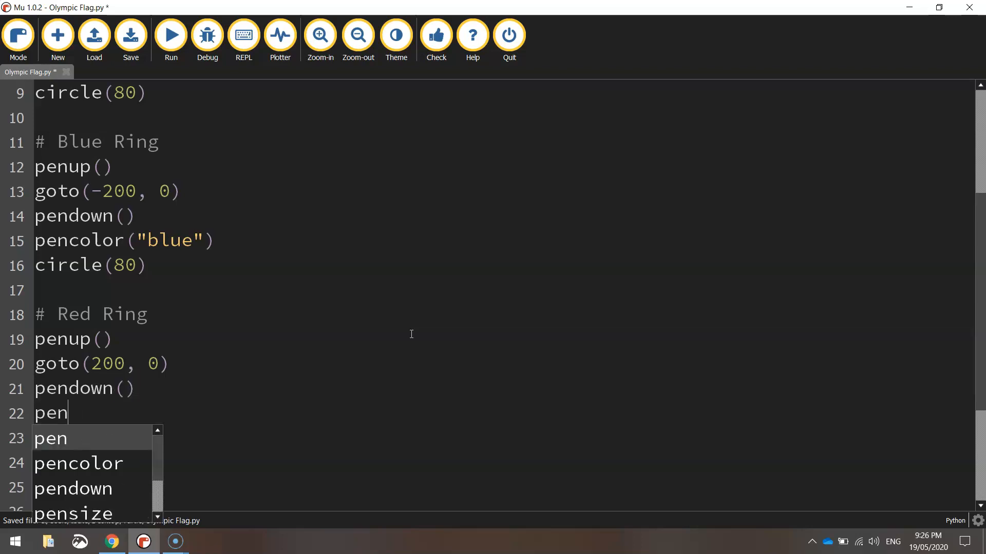
text(color("red)
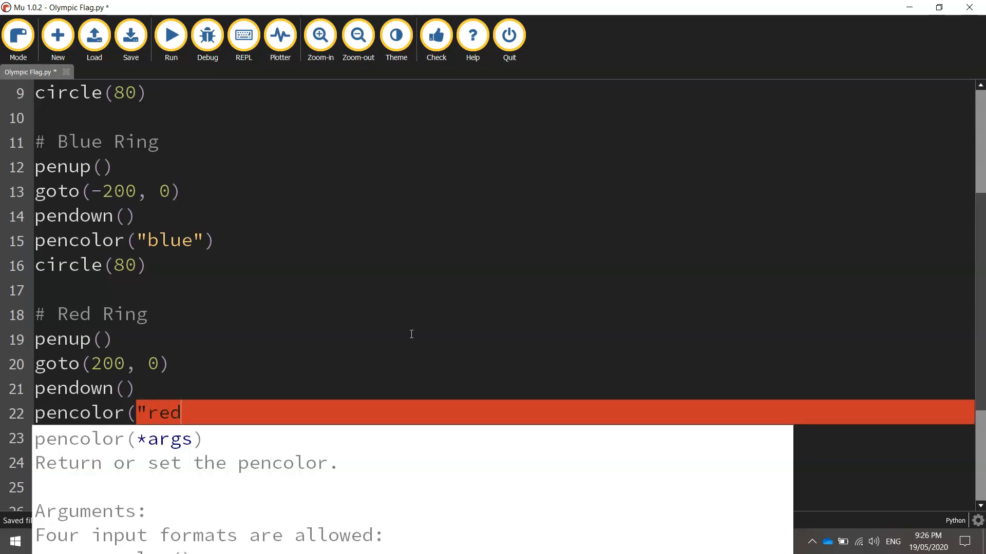
text("))
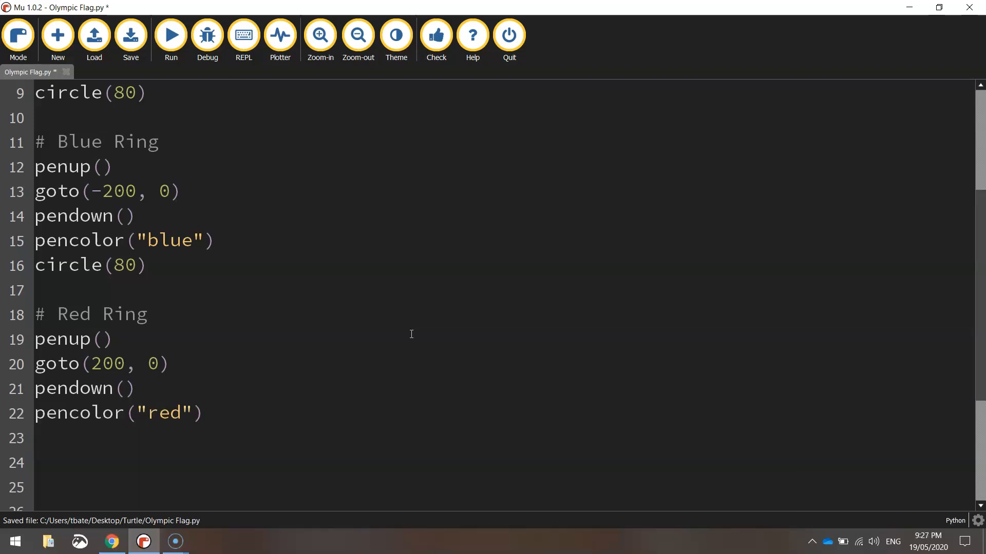
text(circle(80))
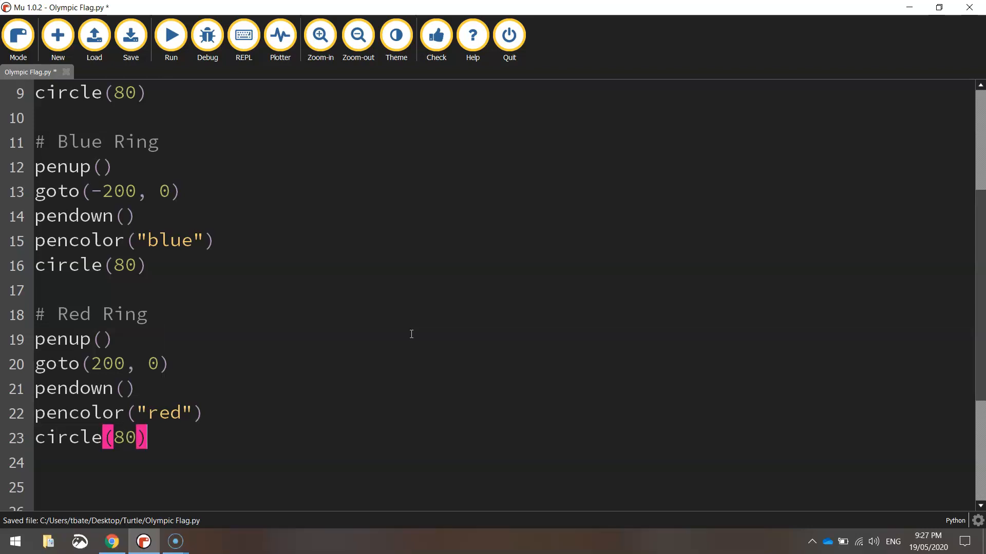
- Save and run the script showing blue, black and red rings, then close Turtle Graphics
click(130, 35)
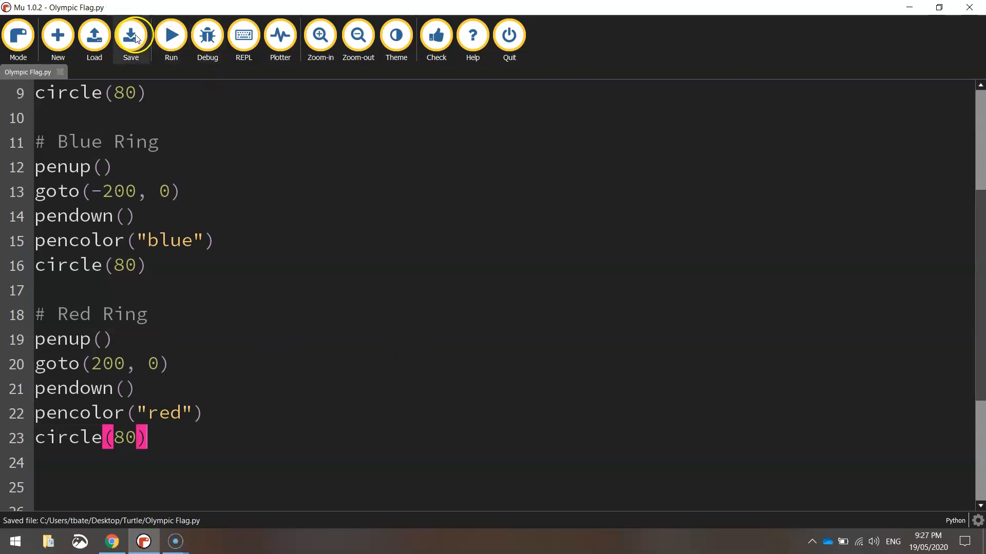
click(170, 34)
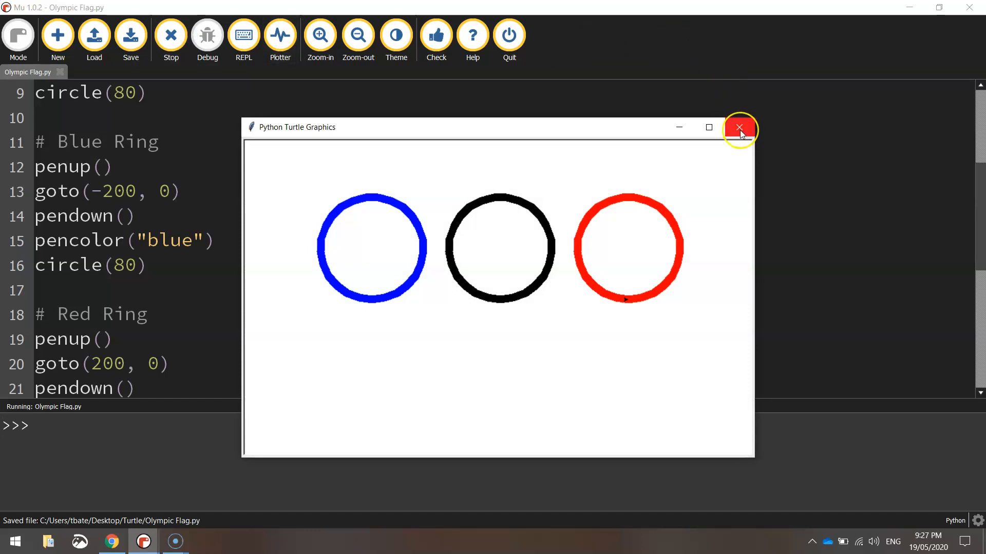
click(739, 128)
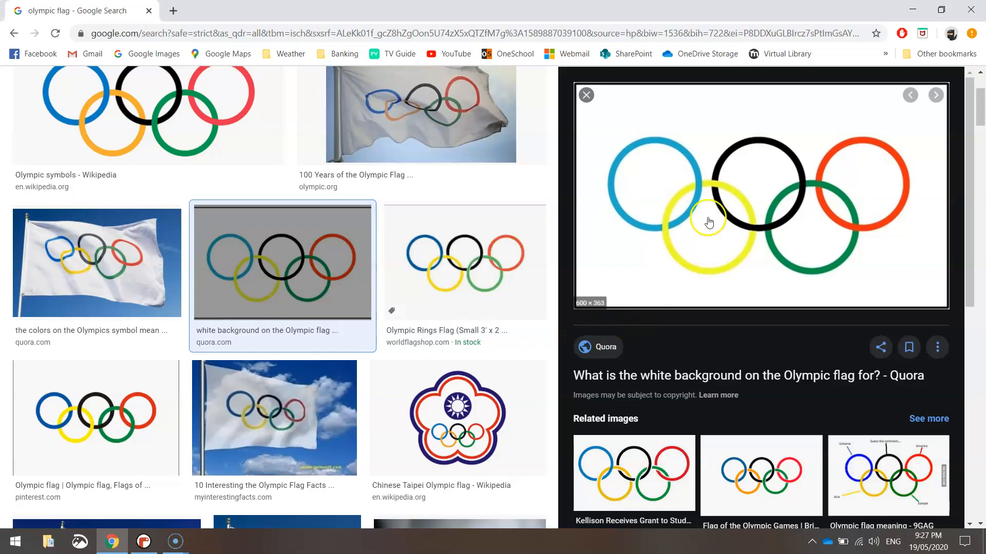
- View the Olympic rings reference showing the yellow and green rings
click(143, 541)
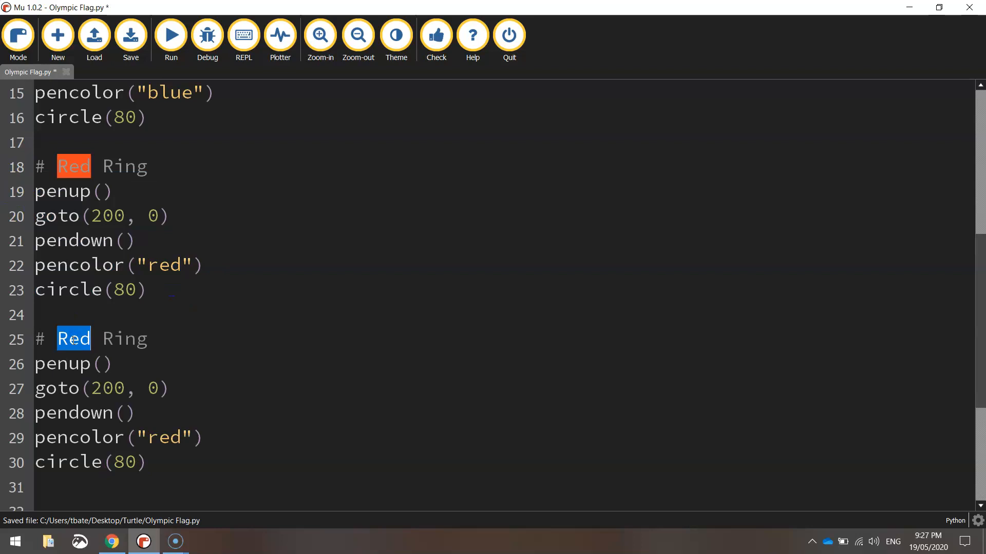
- Turn the copied block into Yellow Ring with goto(-100, -100) and pencolor("yellow")
text(Yellow)
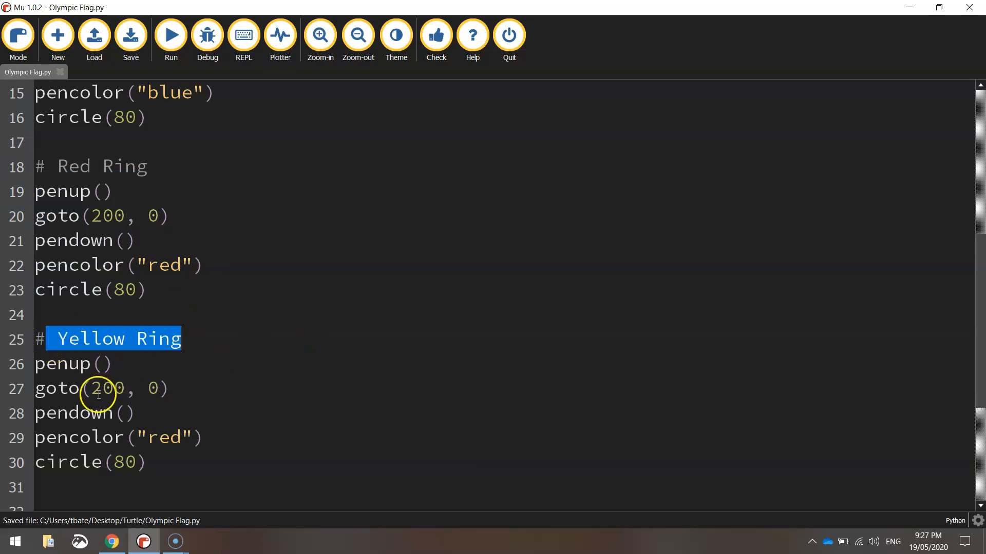
click(95, 388)
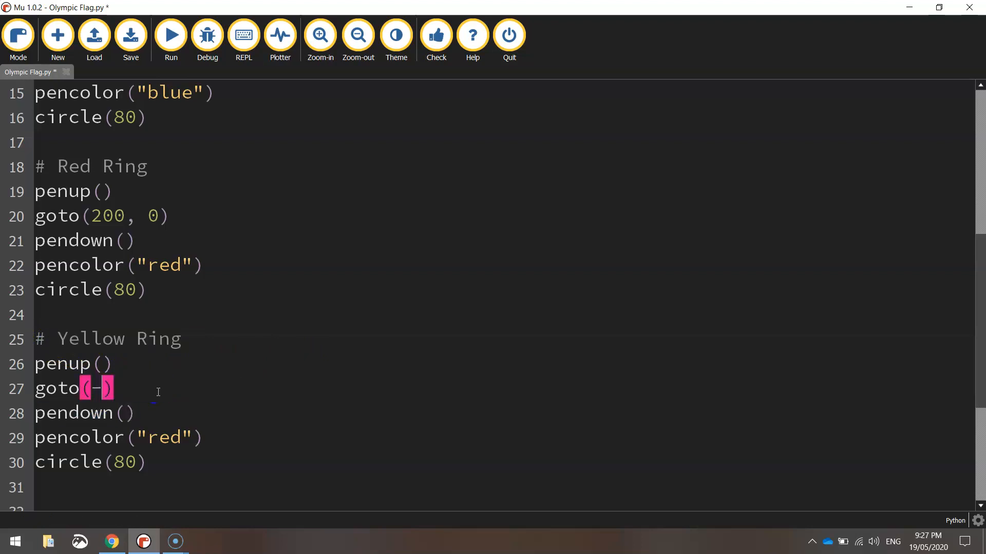
text(-100, -100)
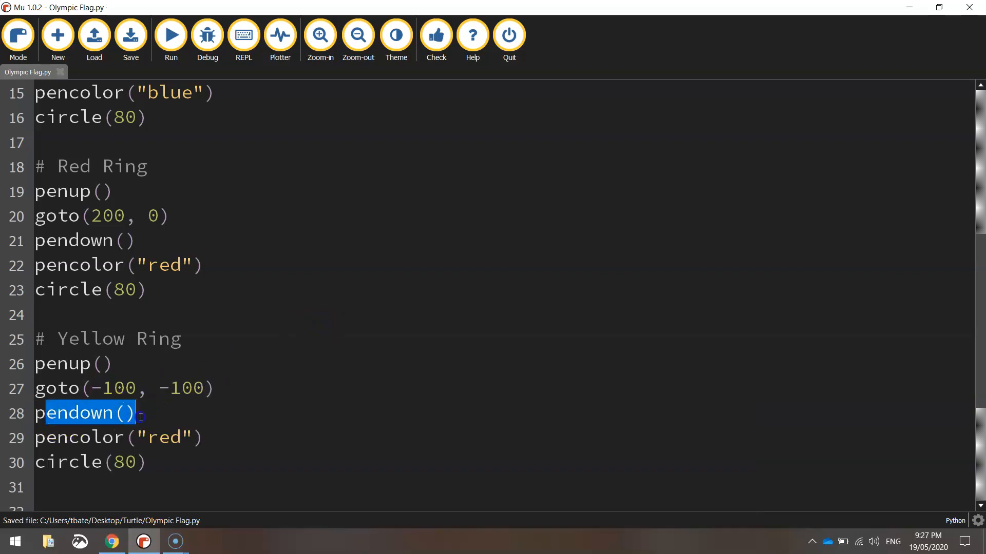
text(yellow)
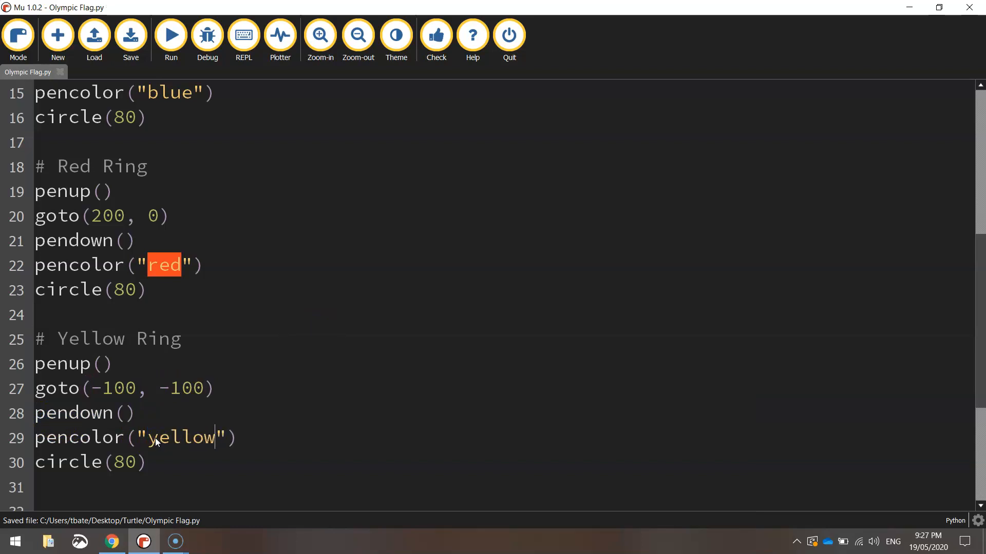
mouse_move(174, 456)
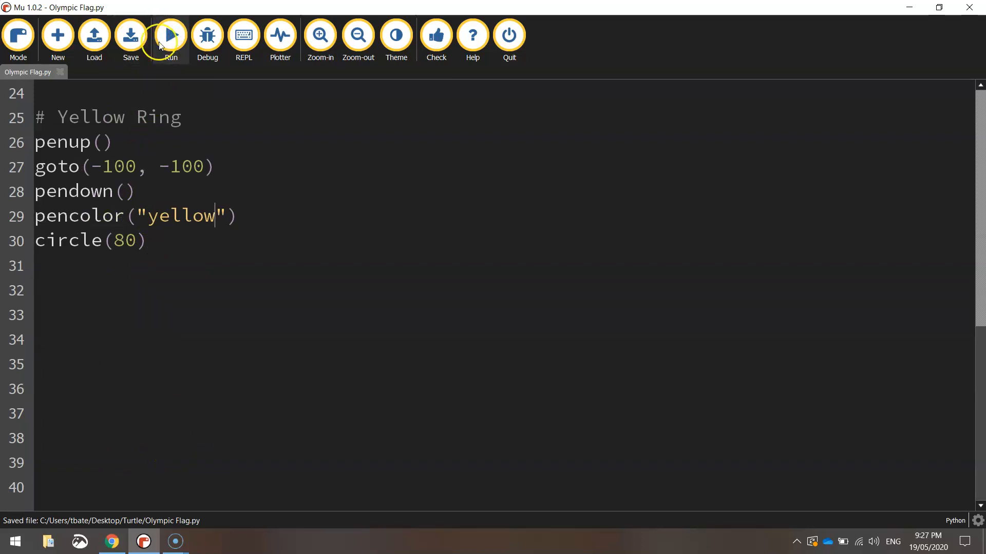
- Test-run the yellow ring, then label the new block Green Ring and save
click(170, 34)
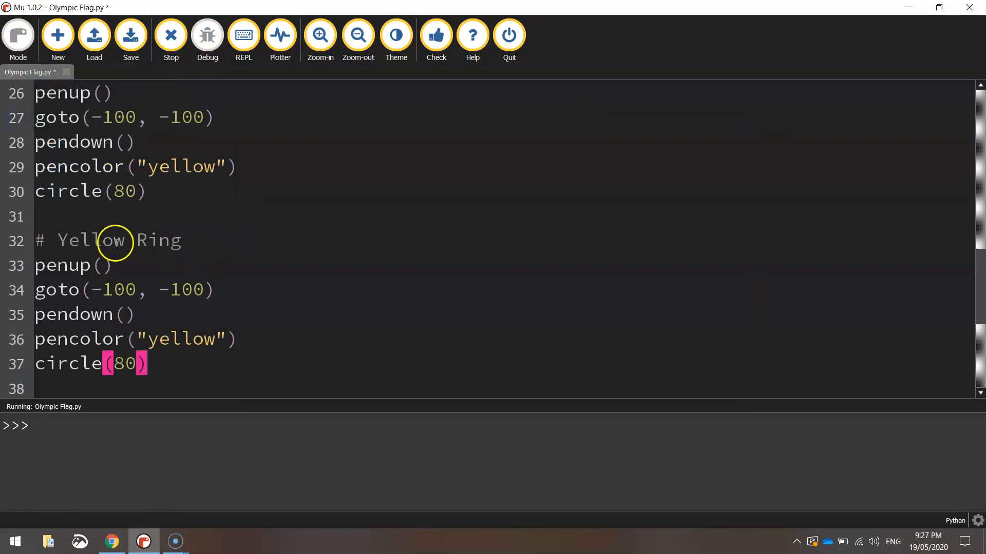
text(Green)
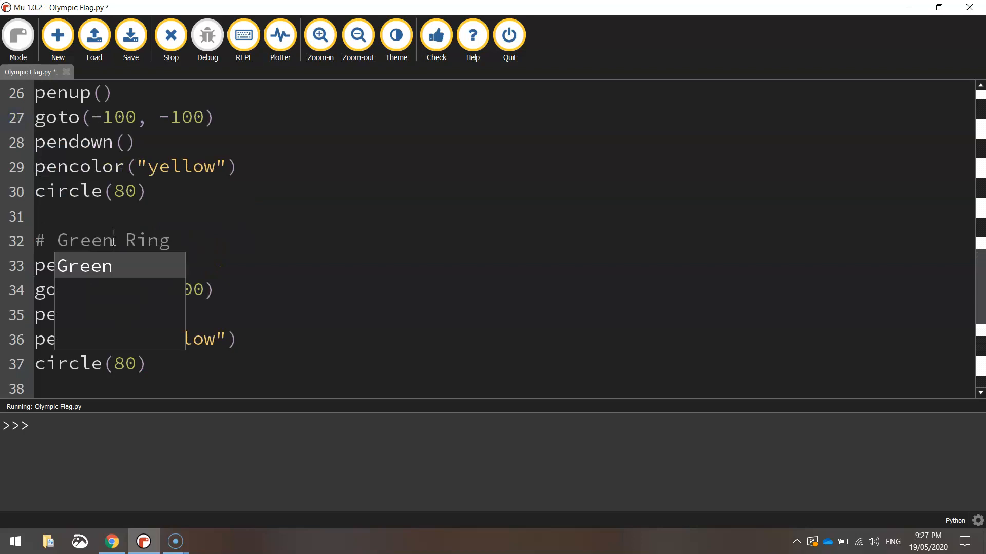
key(ctrl+s)
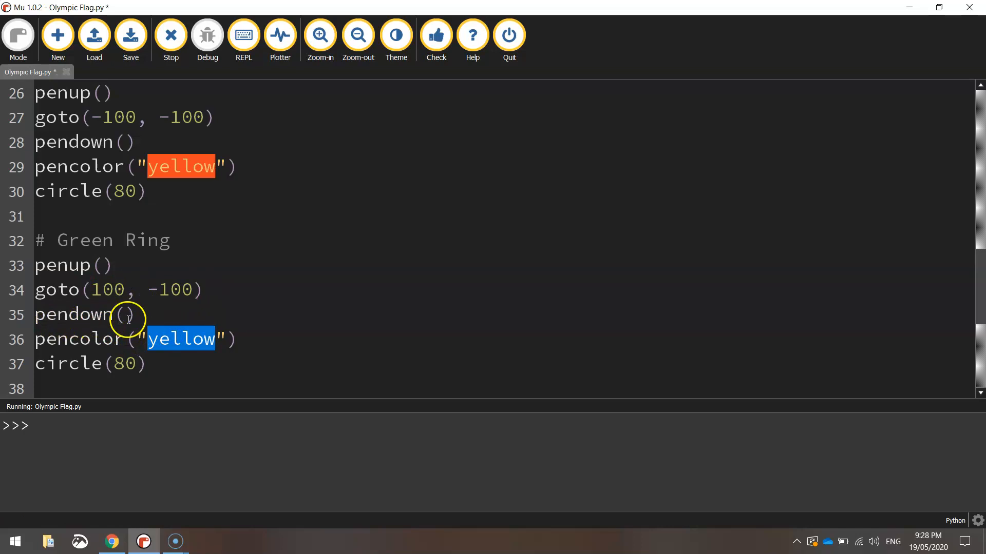
- Set the pen colour to green, then stop and rerun the script to draw the green ring
text(green)
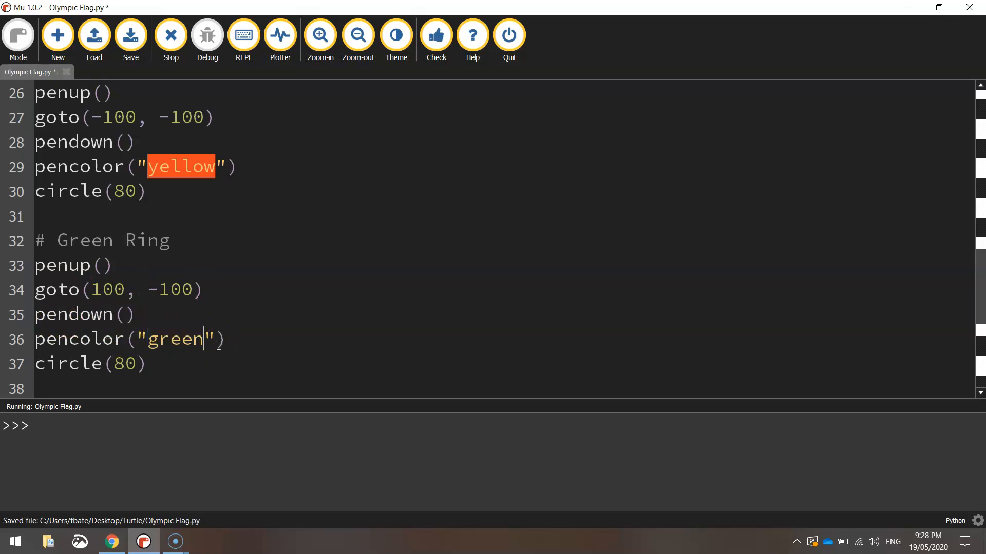
click(170, 34)
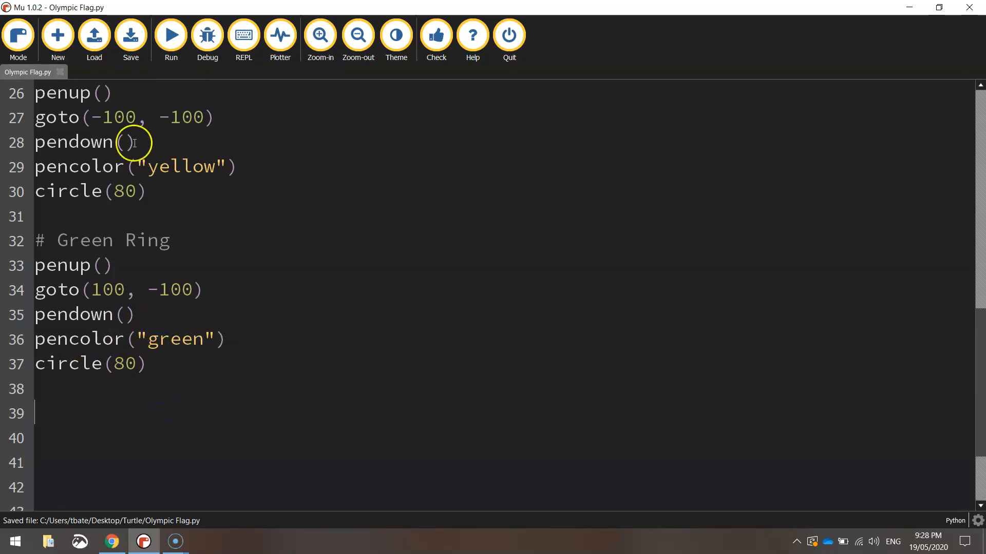
click(170, 35)
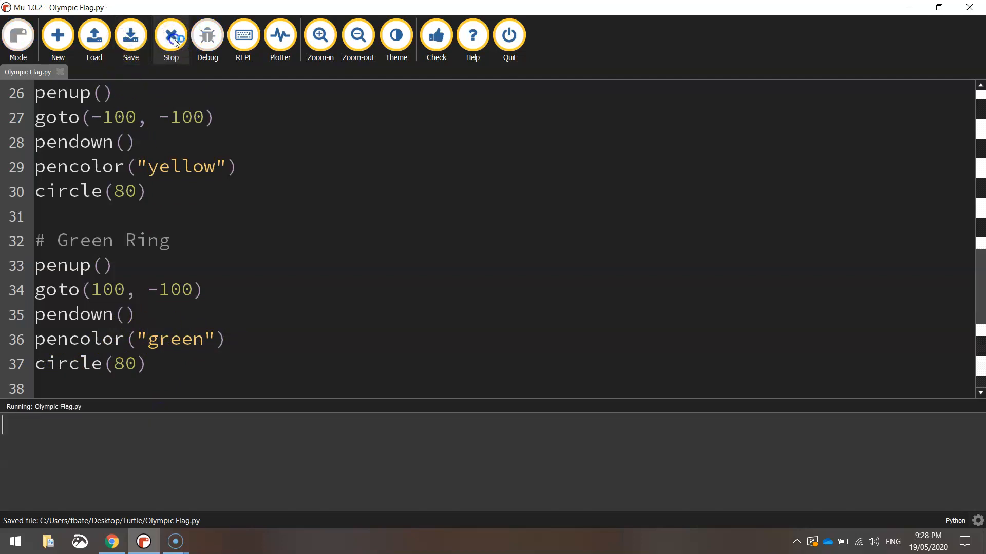